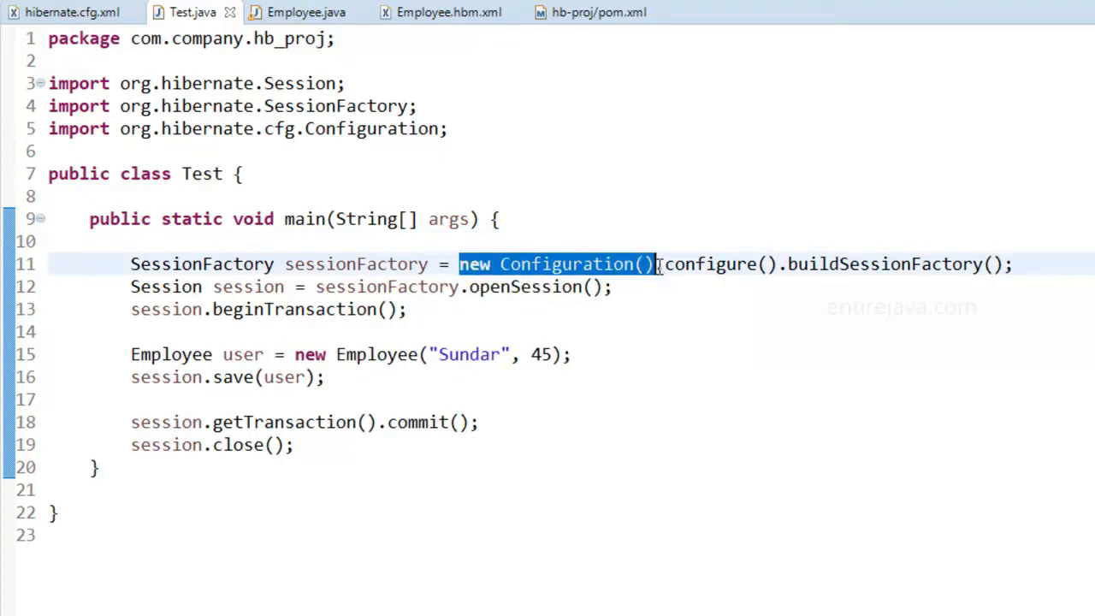
Step: Review the Configuration import and glance at the Hibernate configuration file before returning to Test.java
left_click(303, 129)
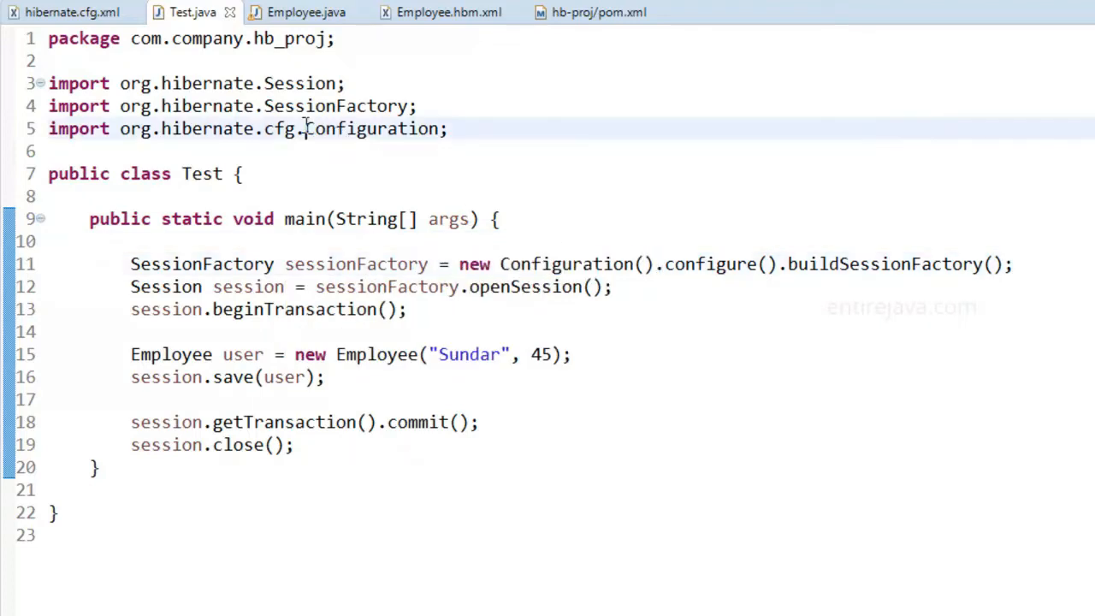
double_click(371, 129)
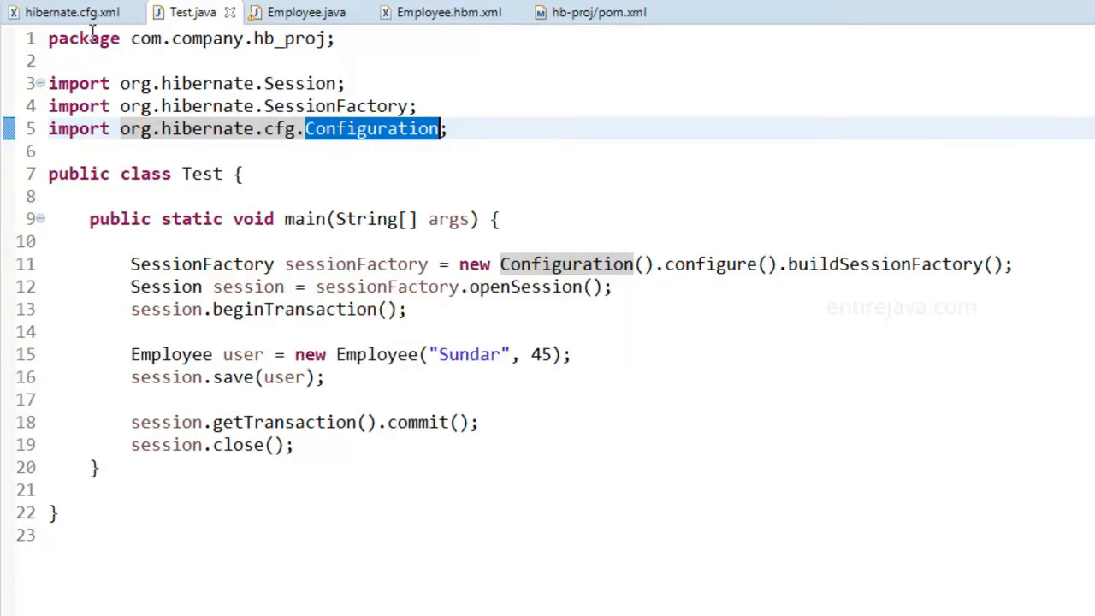
left_click(72, 12)
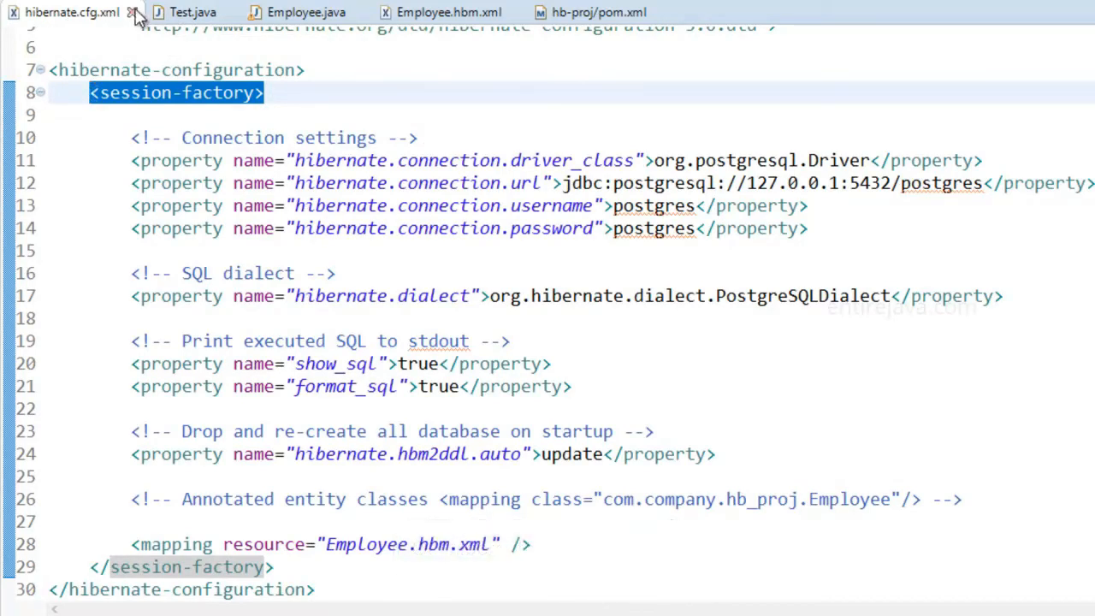
left_click(185, 12)
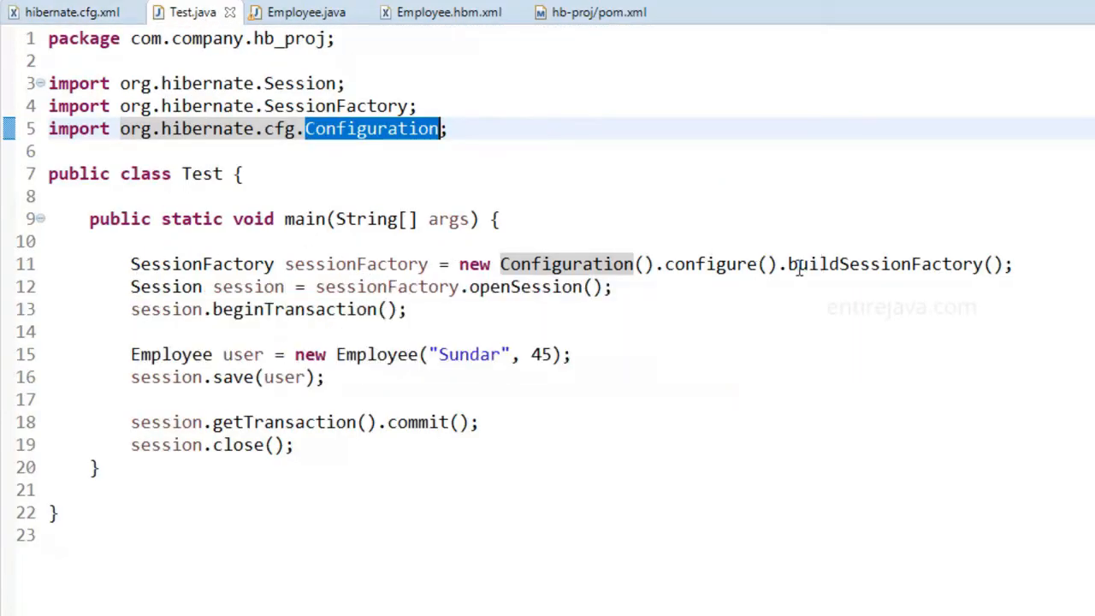
Step: Highlight the buildSessionFactory call, the session variable, and the employee creation code with Sundar, 45
double_click(890, 263)
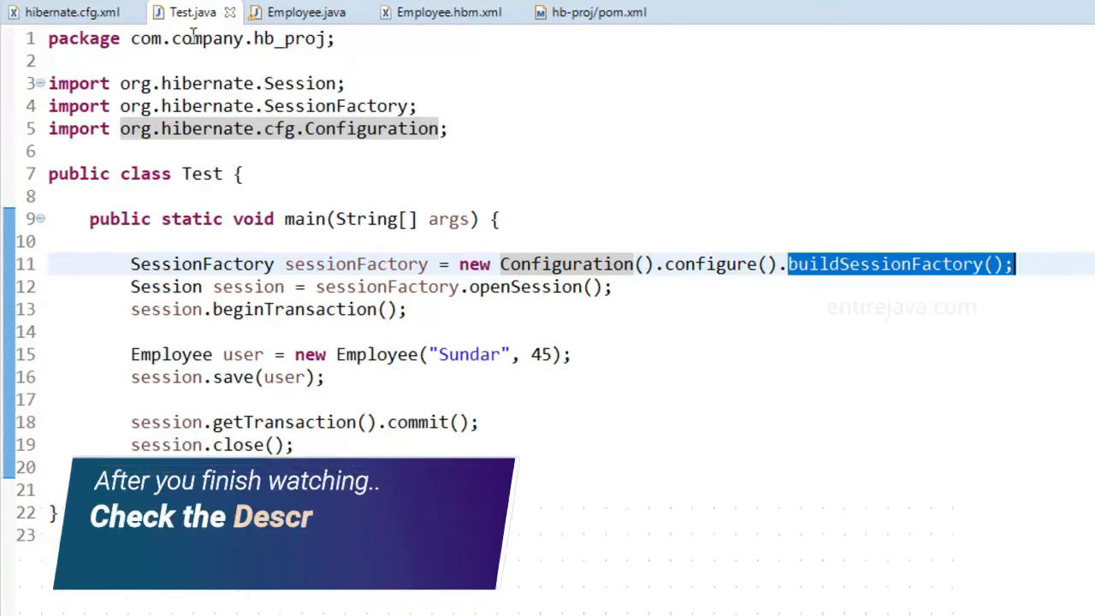
mouse_move(72, 12)
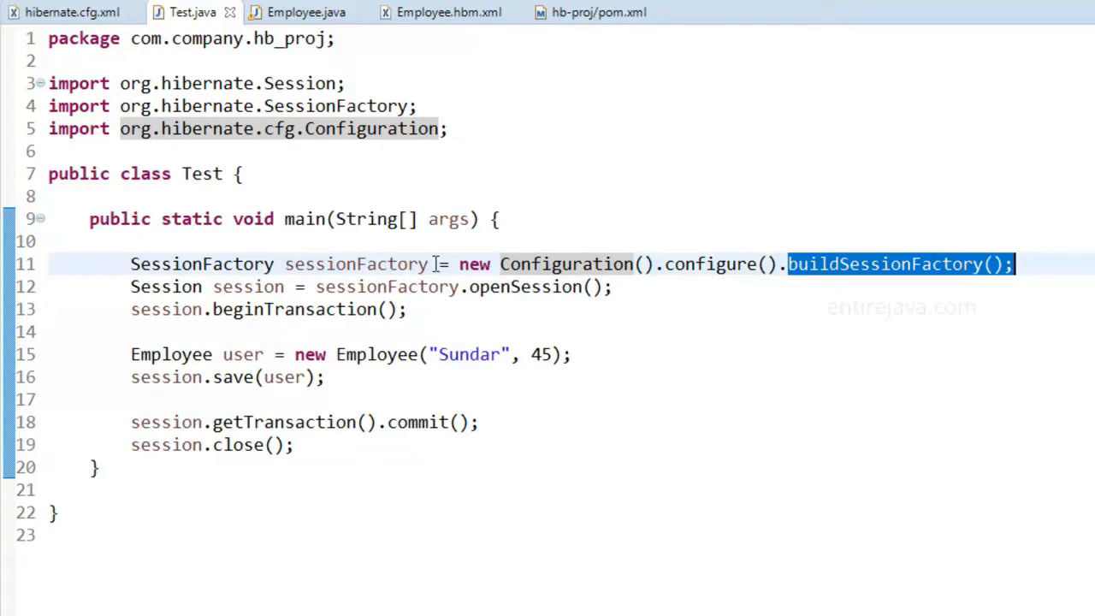
double_click(381, 287)
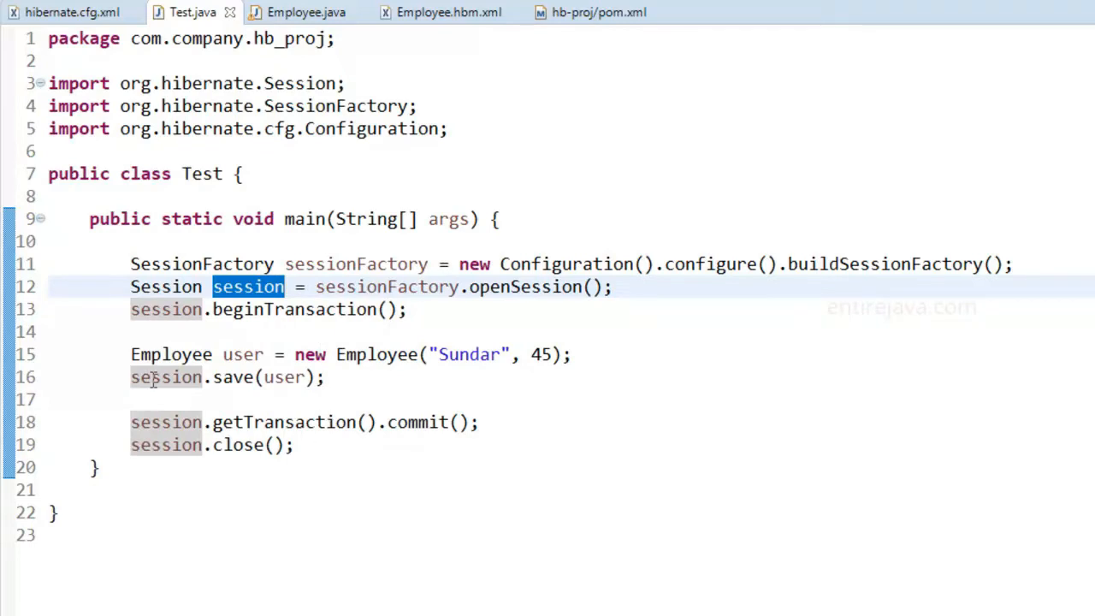
left_click(129, 308)
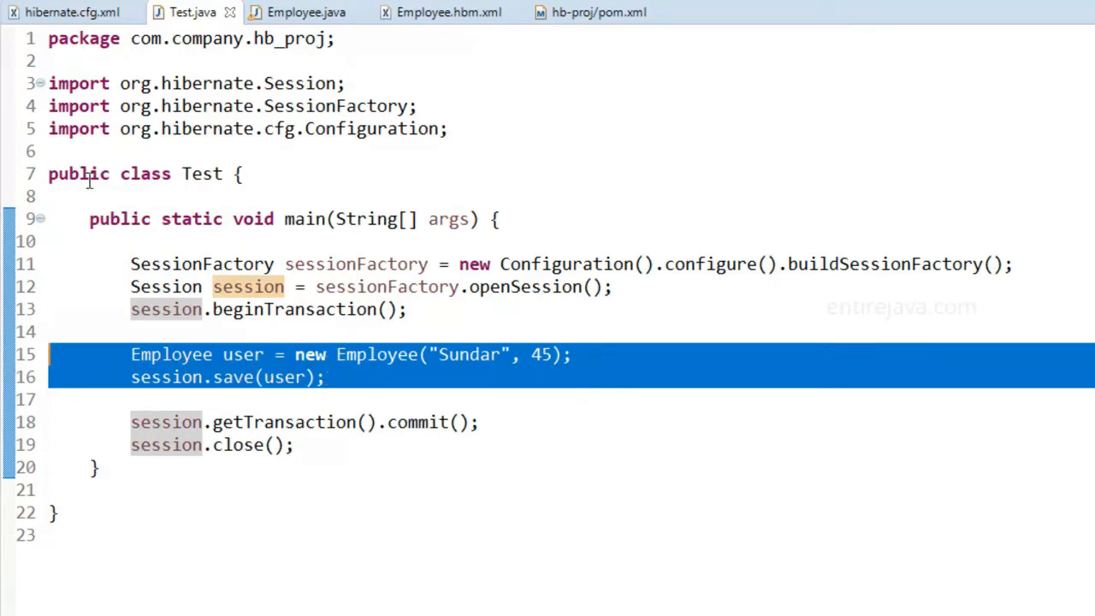
mouse_move(336, 313)
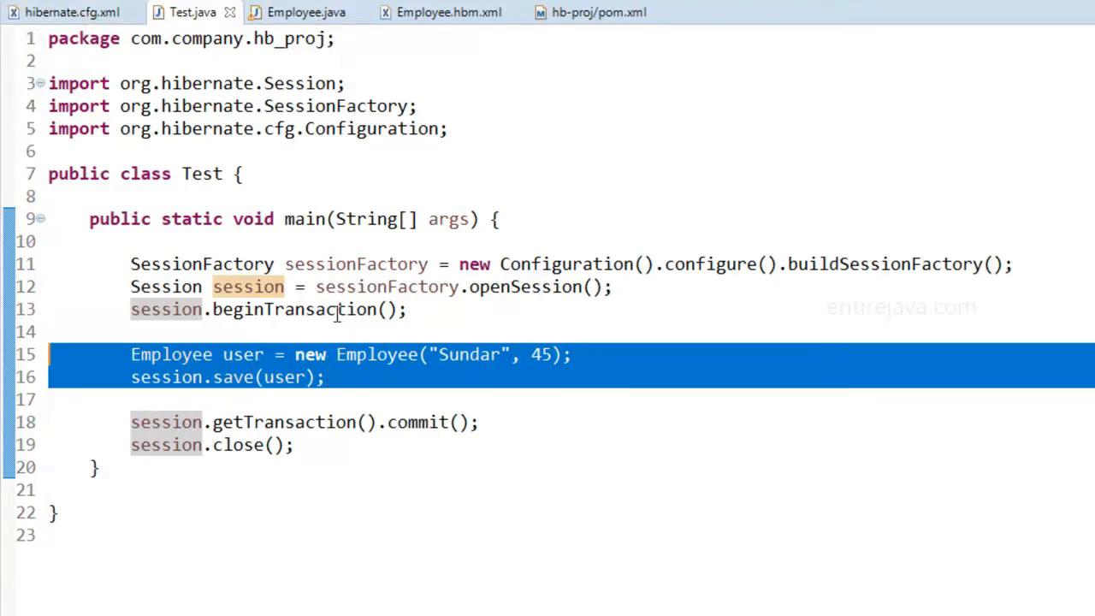
mouse_move(414, 355)
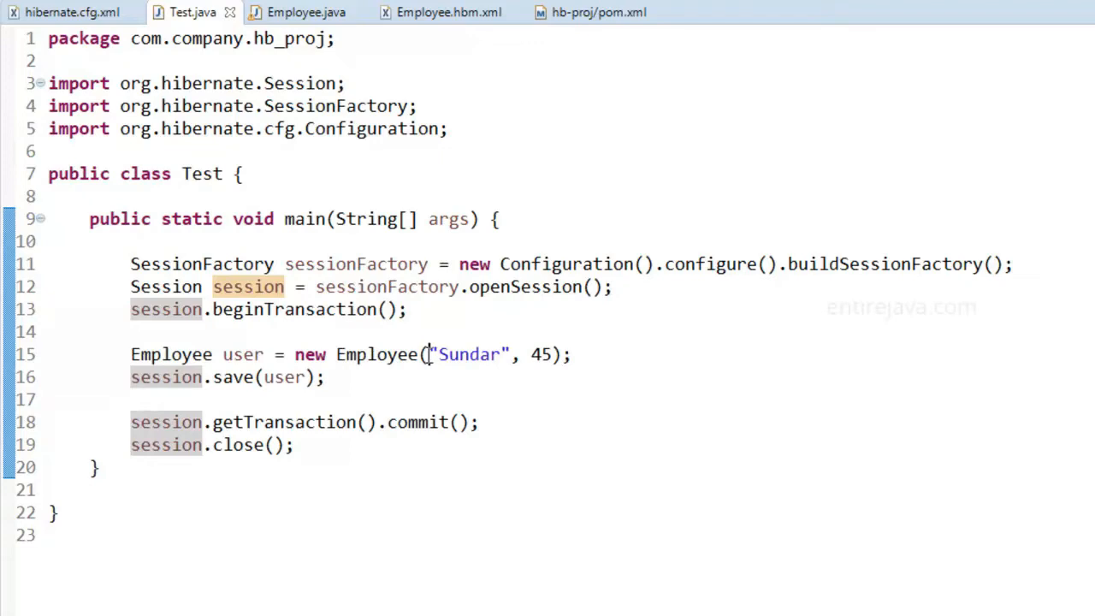
double_click(243, 355)
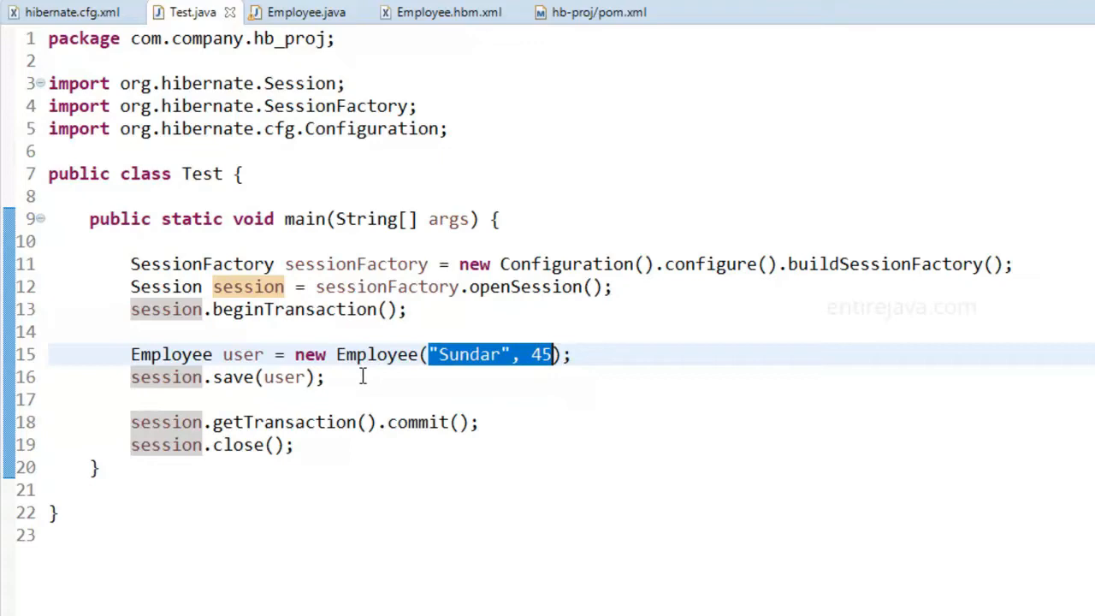
mouse_move(360, 376)
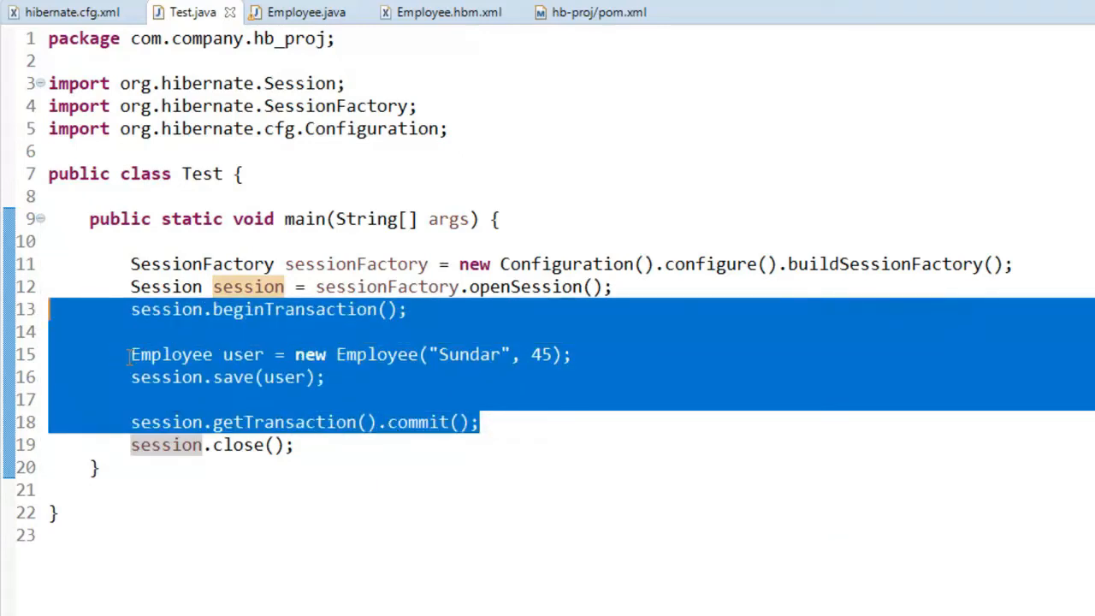
mouse_move(284, 421)
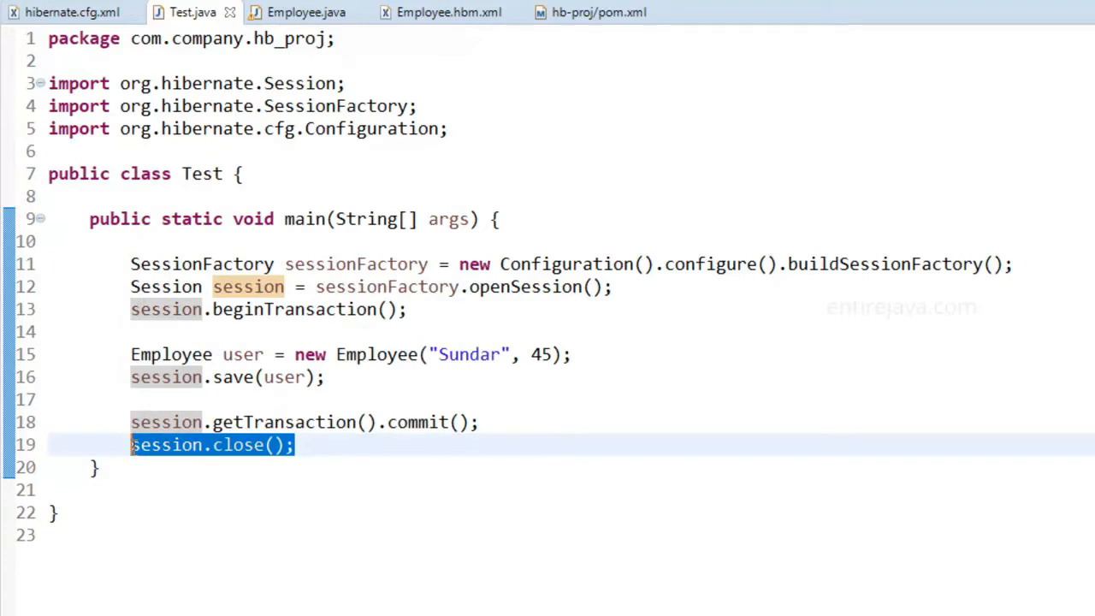
mouse_move(248, 287)
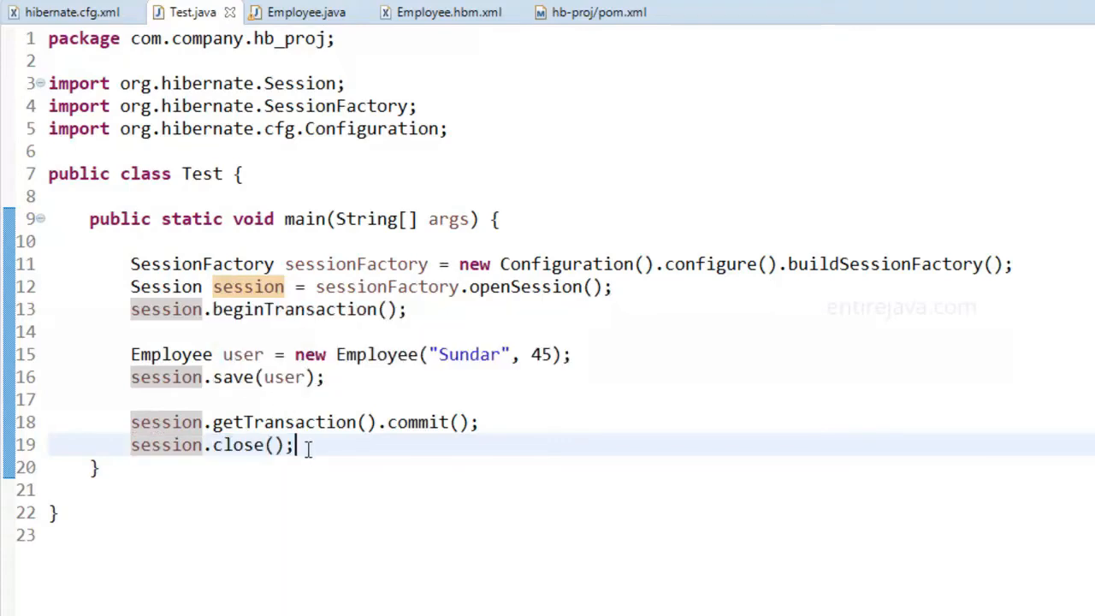
left_click_drag(130, 287, 295, 445)
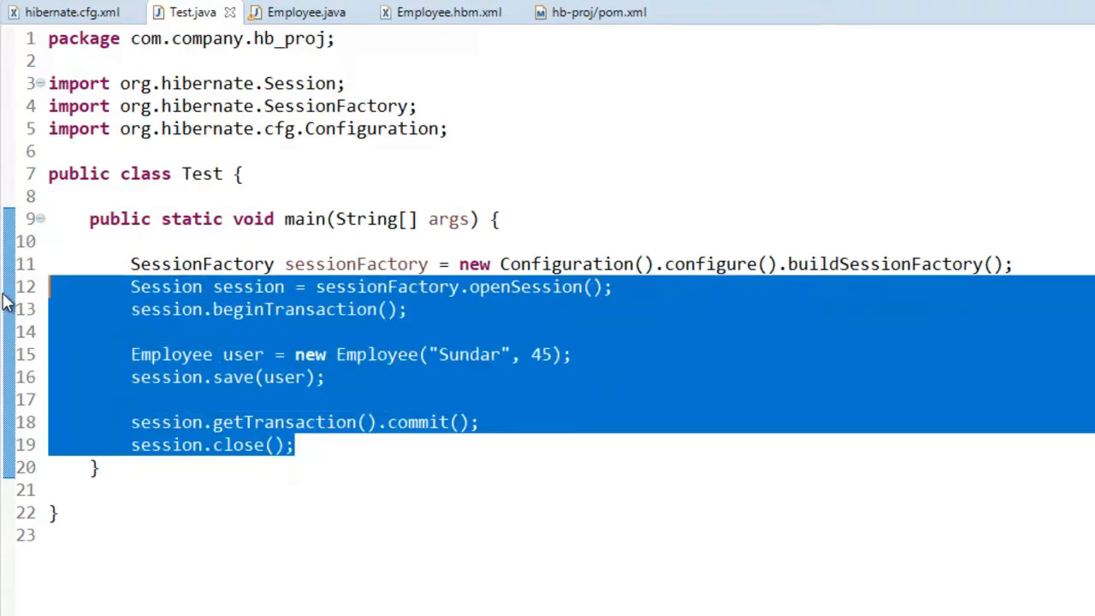
mouse_move(31, 306)
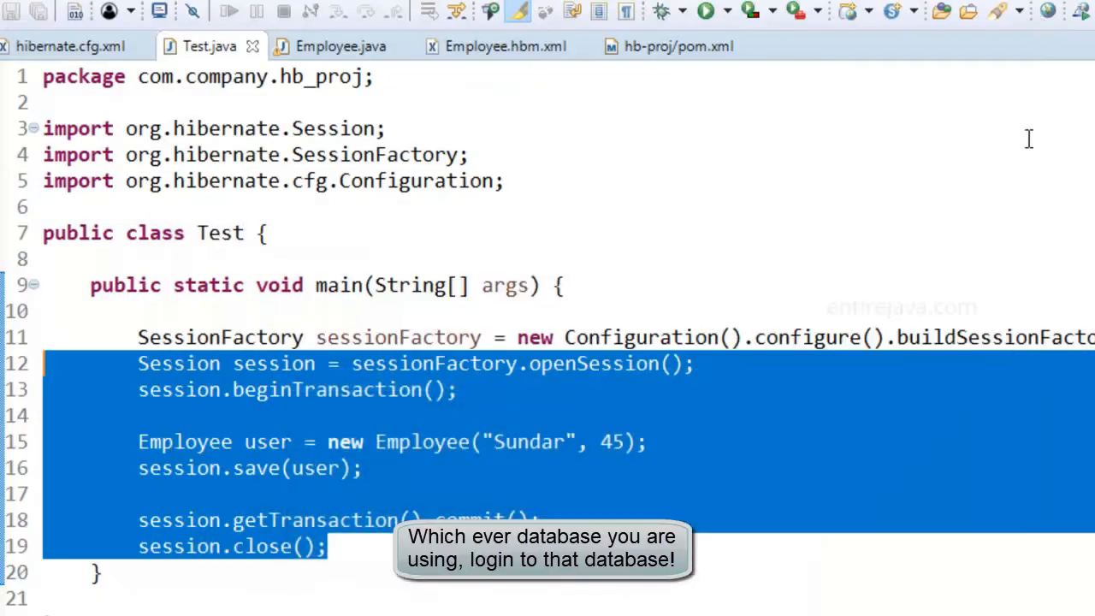
mouse_move(630, 96)
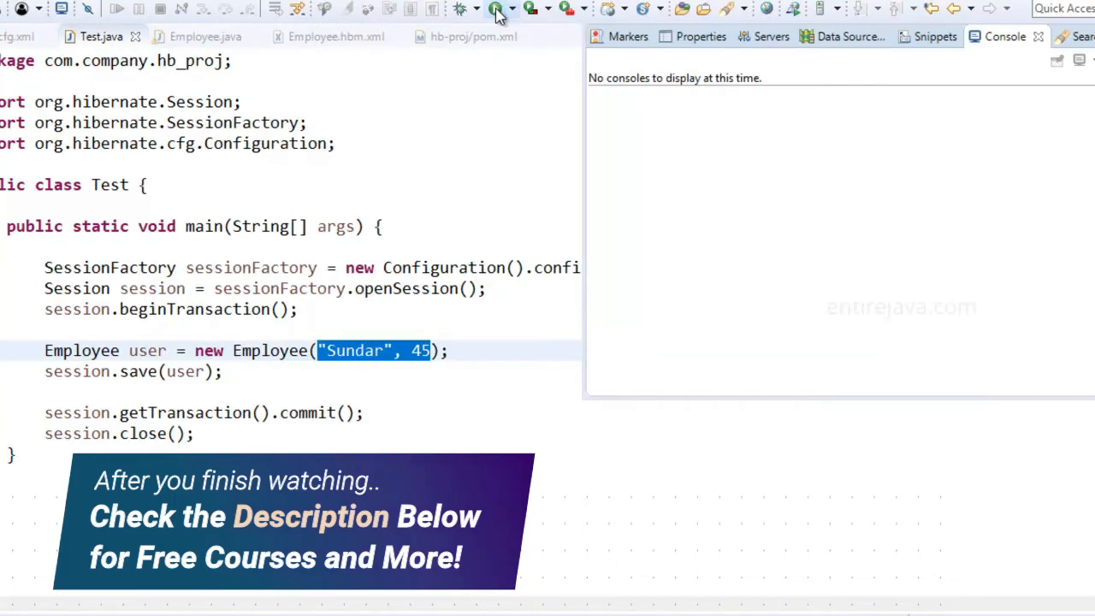
Step: Run the Test program and scroll through the Hibernate startup log in the console
left_click(493, 9)
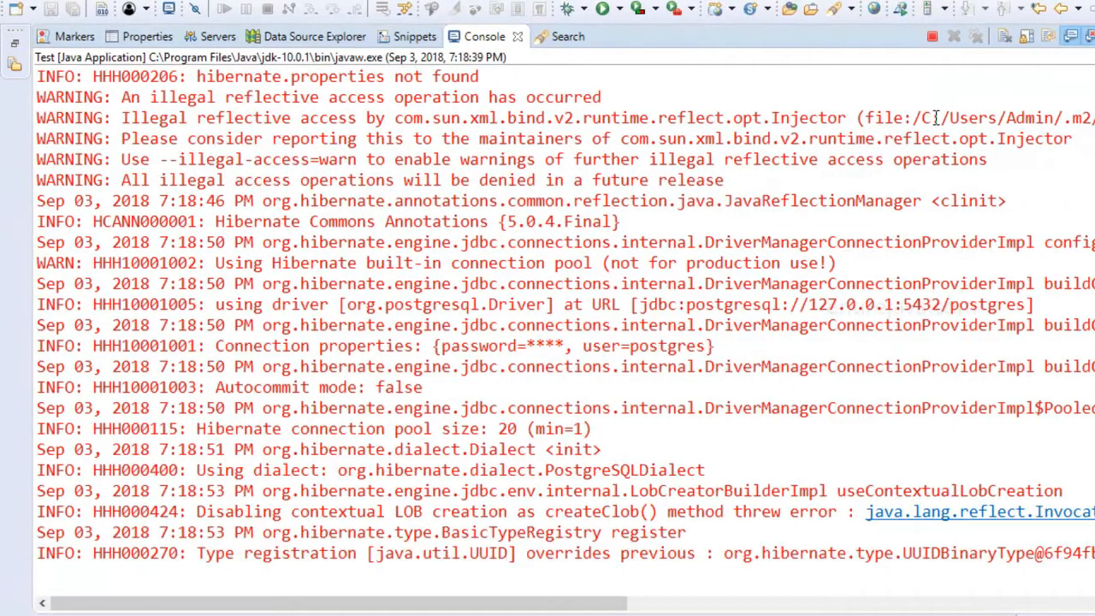
scroll("down", 3)
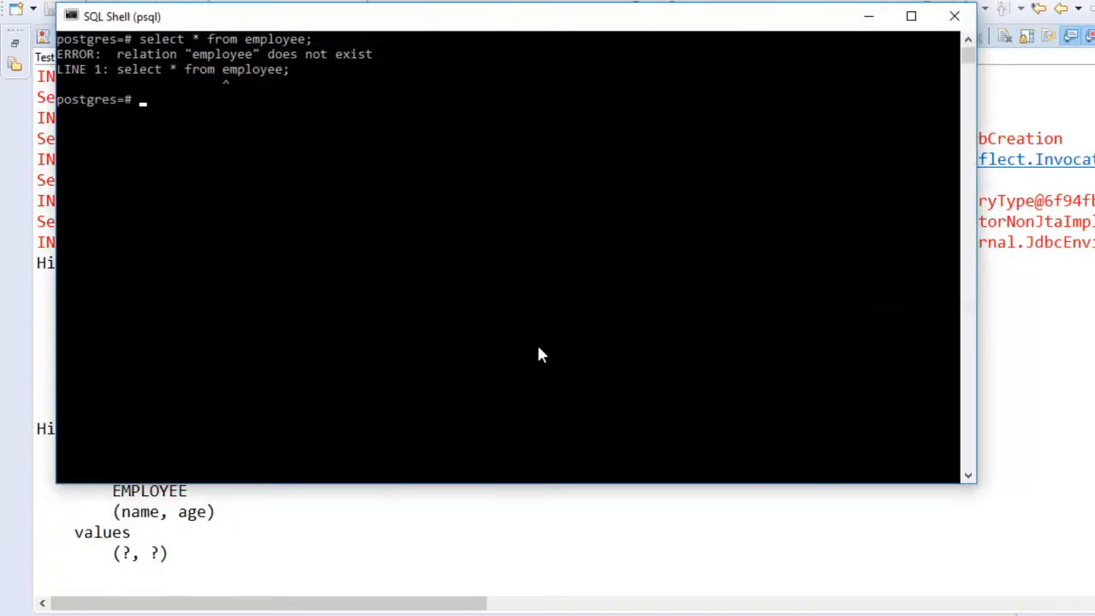
Step: Query the employee table with select * from employee; then minimize the SQL shell
type("select * from employee;")
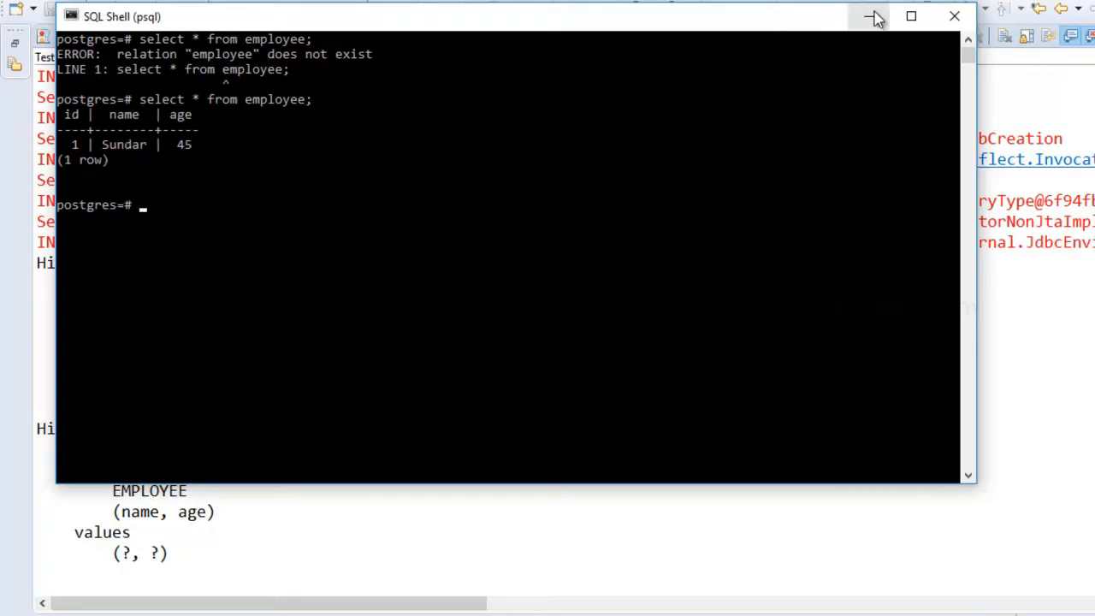
left_click(873, 17)
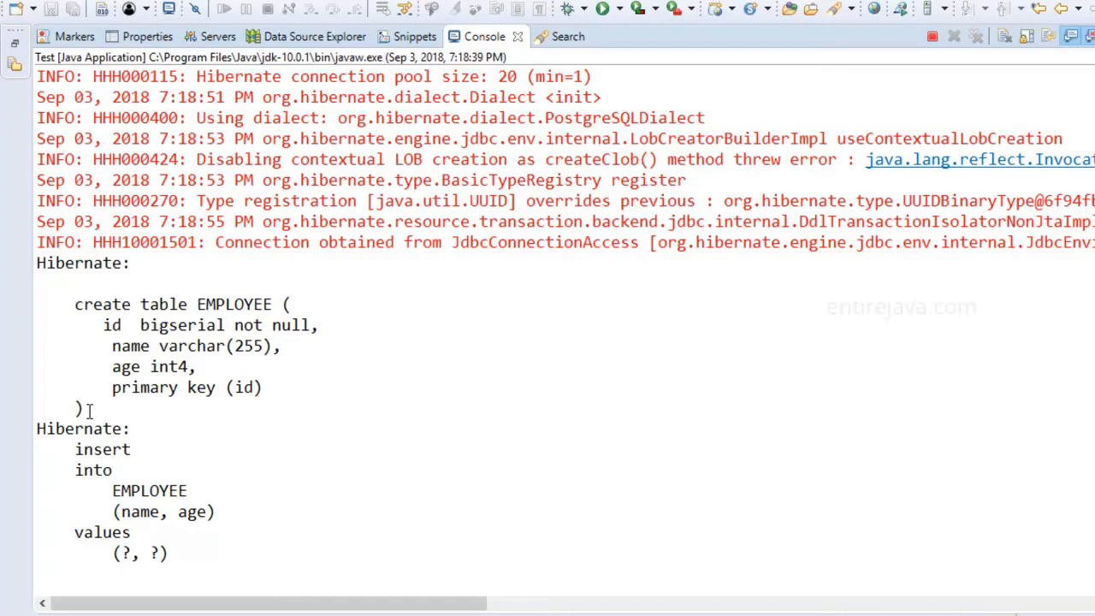
Step: Highlight the generated insert statement, check the show_sql settings in hibernate.cfg.xml, and return to Test.java
left_click_drag(103, 325, 82, 408)
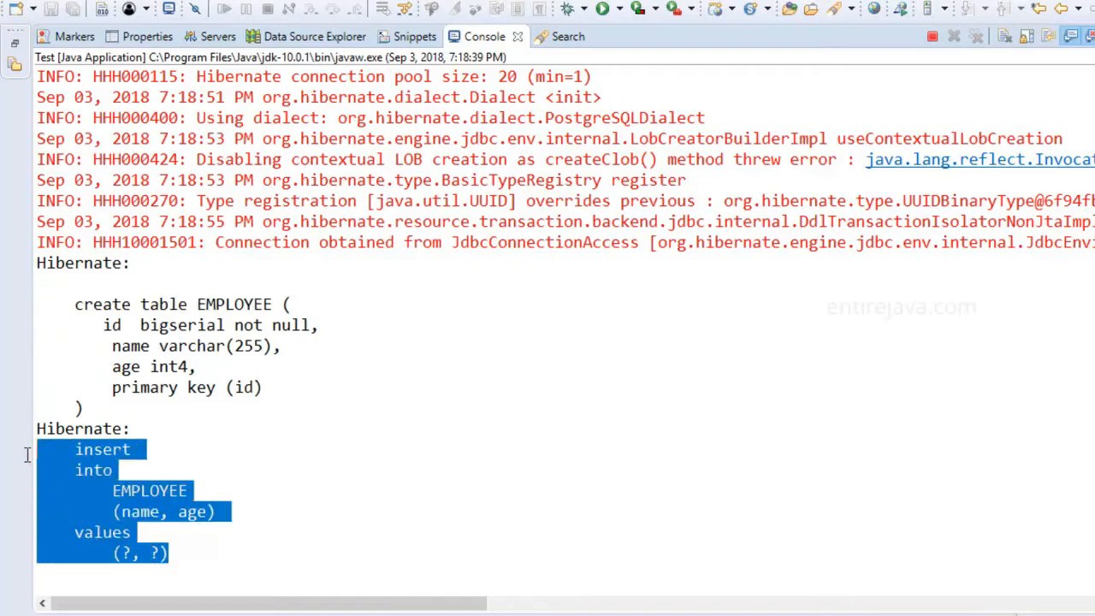
mouse_move(161, 477)
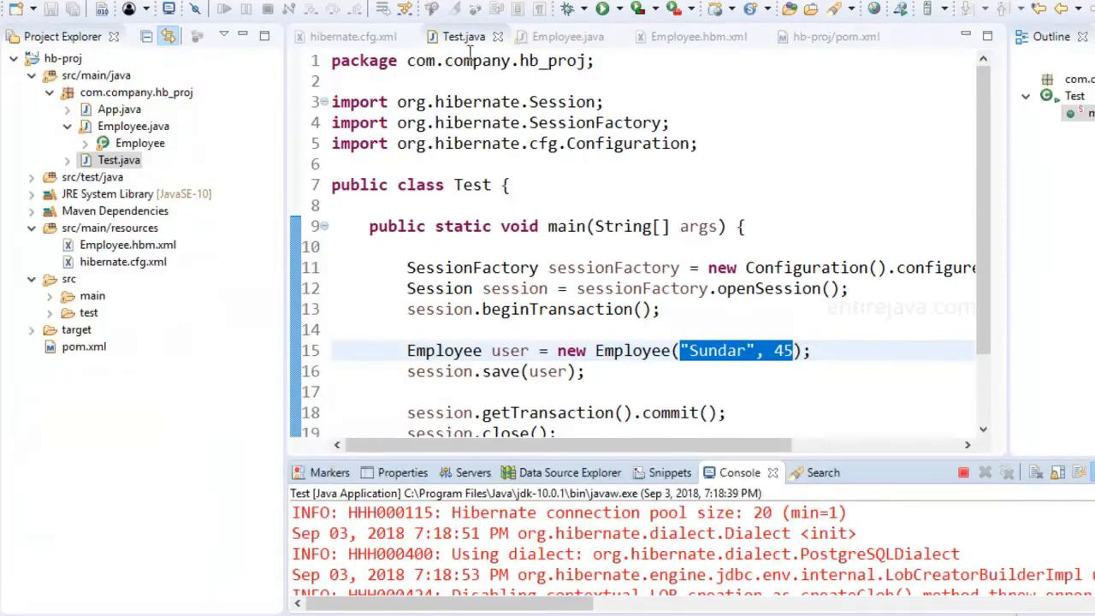
left_click(351, 36)
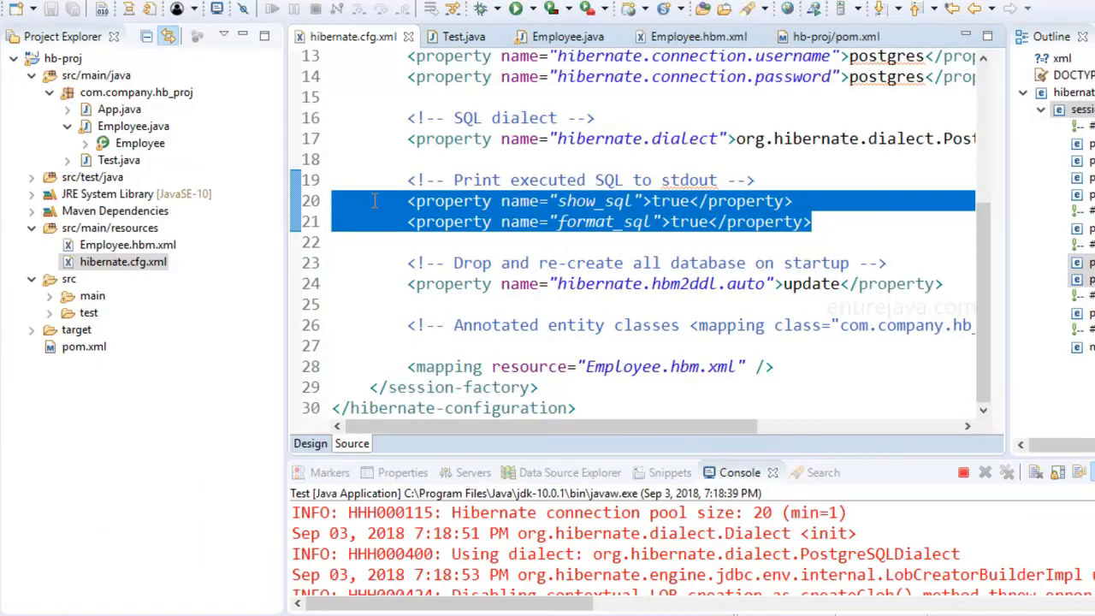
left_click(462, 36)
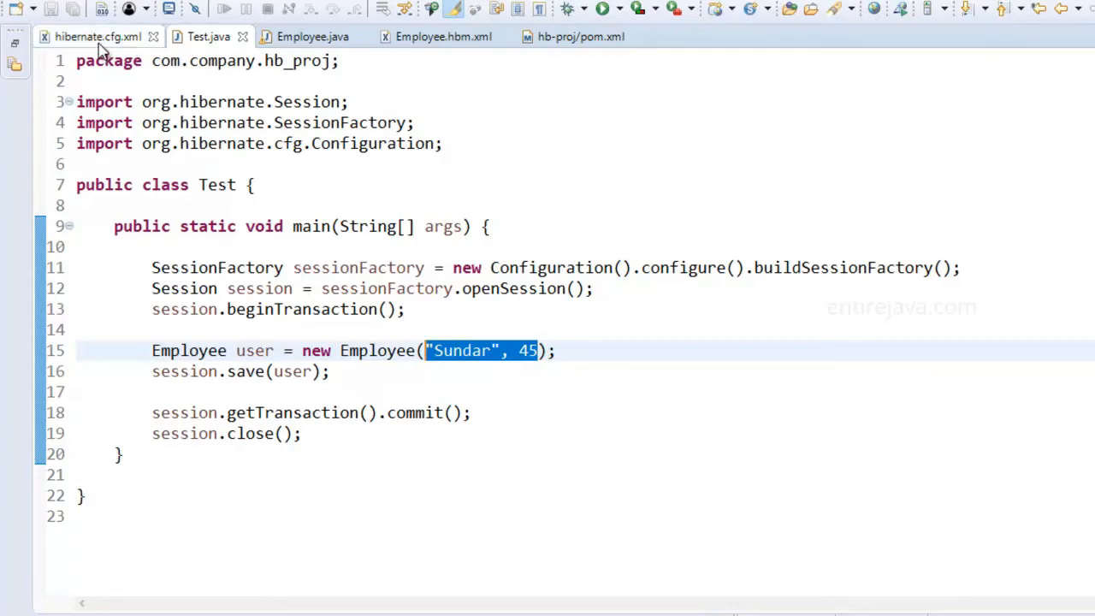
left_click(96, 38)
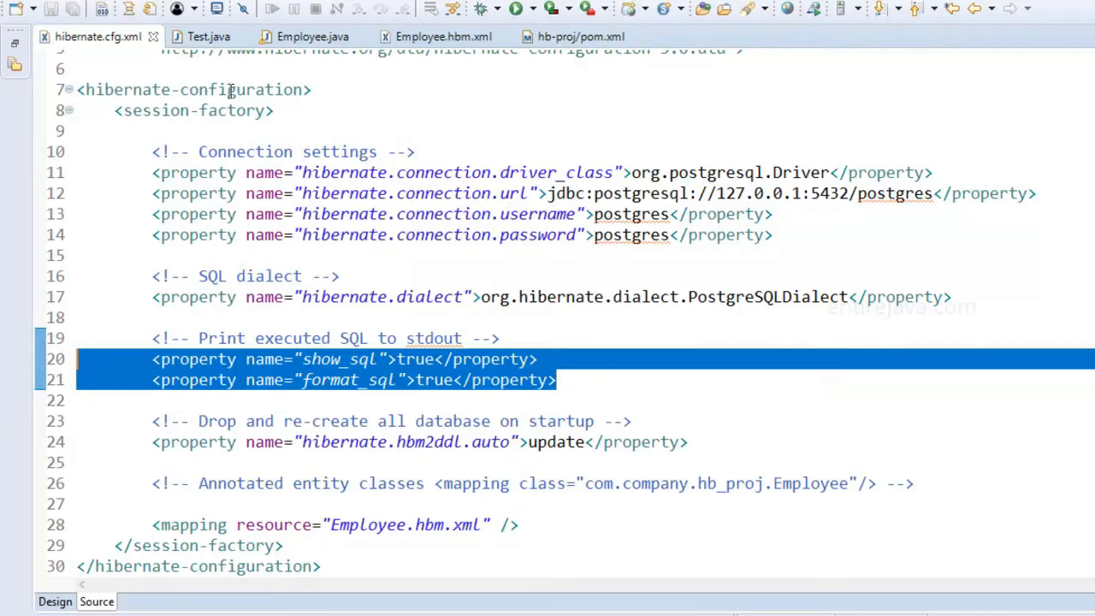
left_click(209, 36)
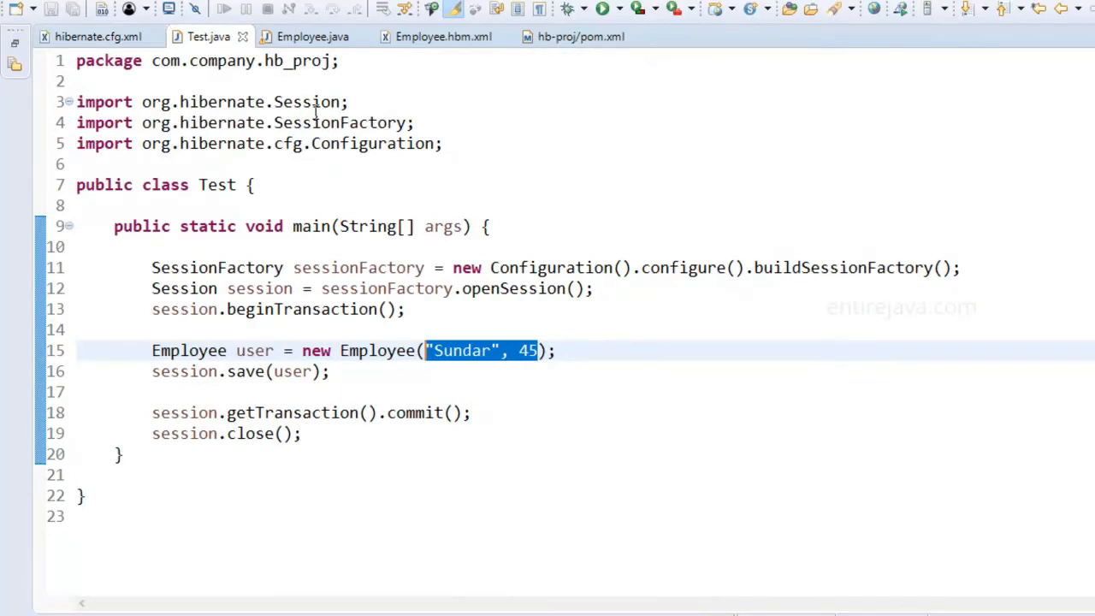
mouse_move(308, 103)
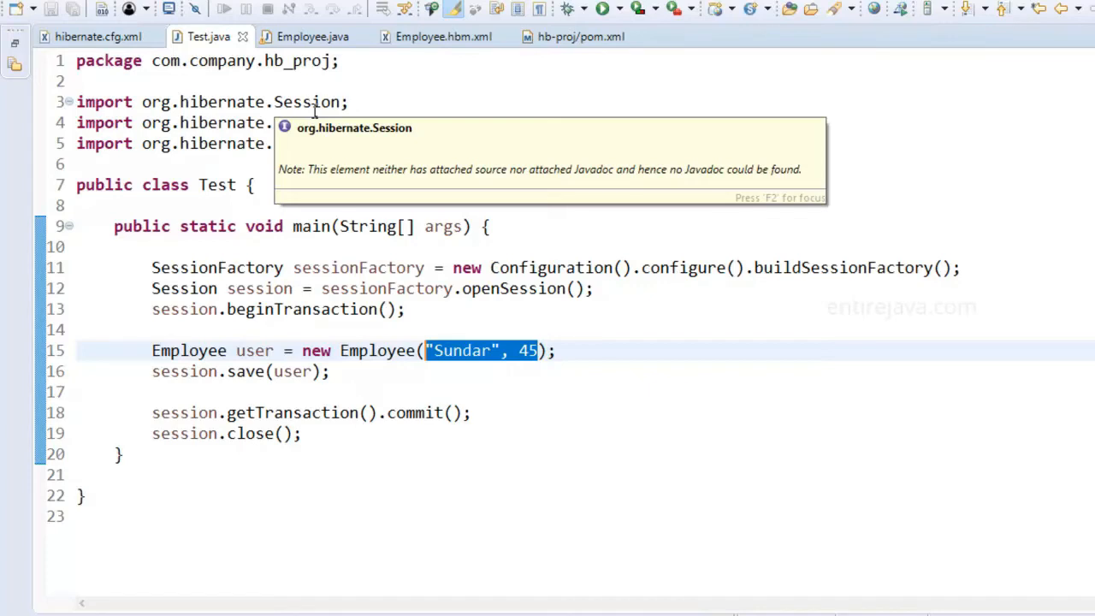
mouse_move(438, 382)
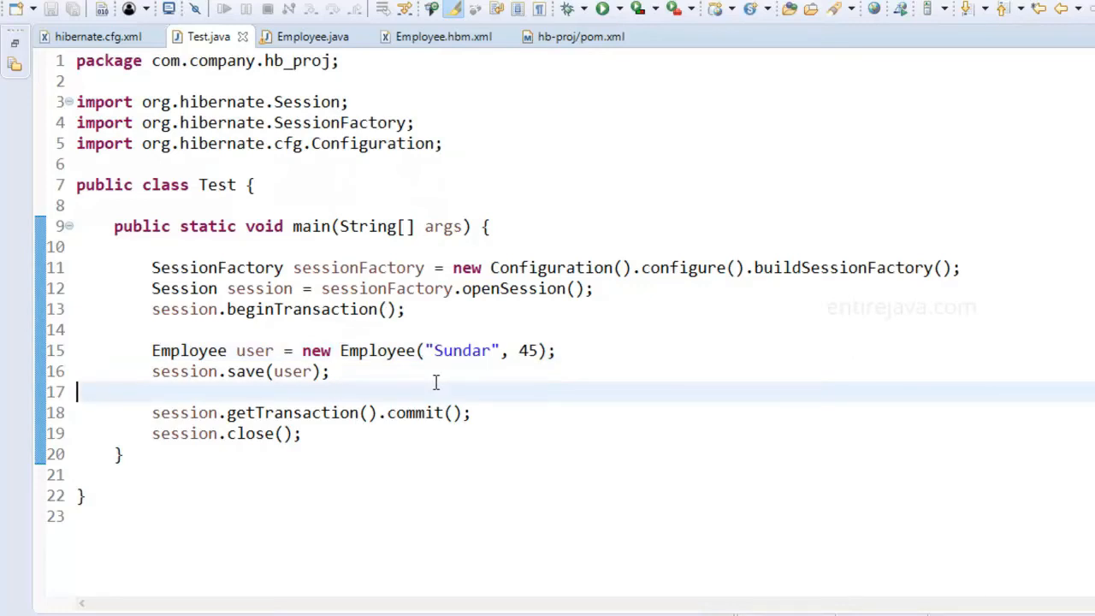
mouse_move(527, 376)
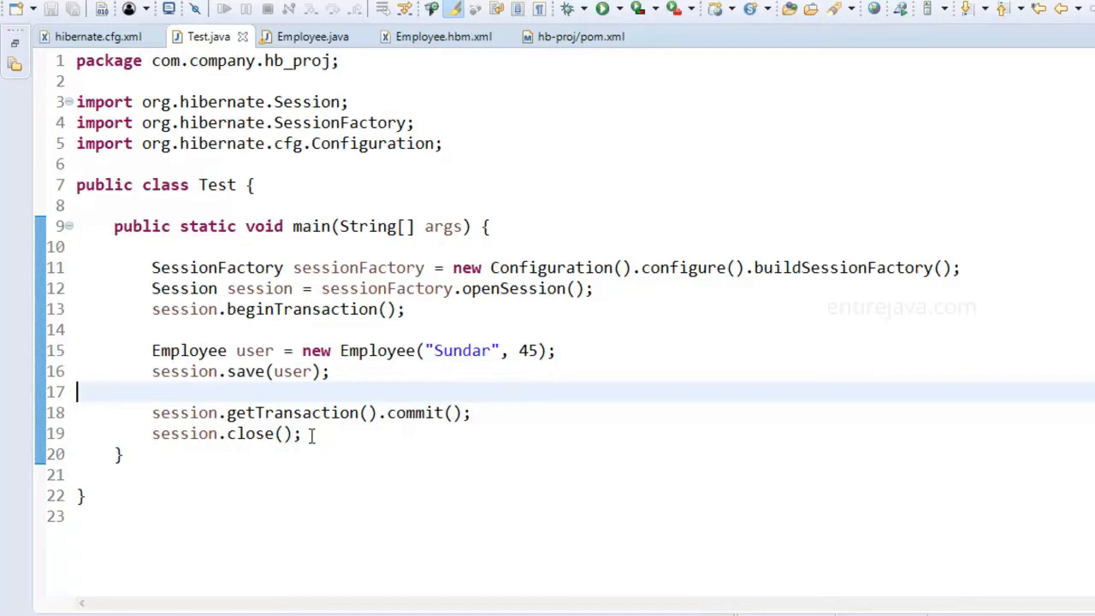
left_click_drag(151, 267, 301, 433)
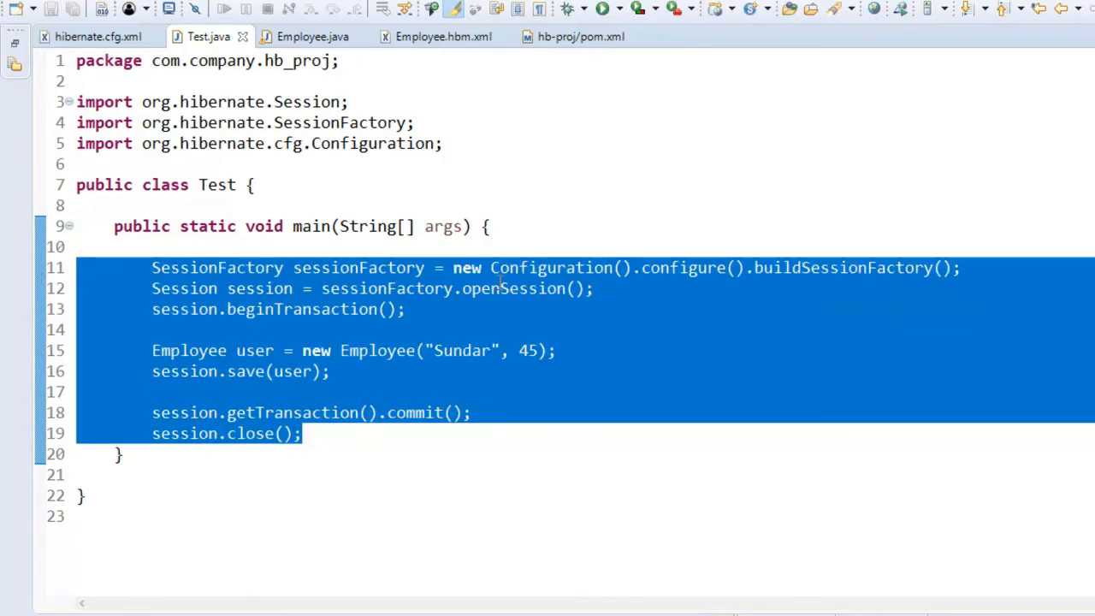
left_click(595, 287)
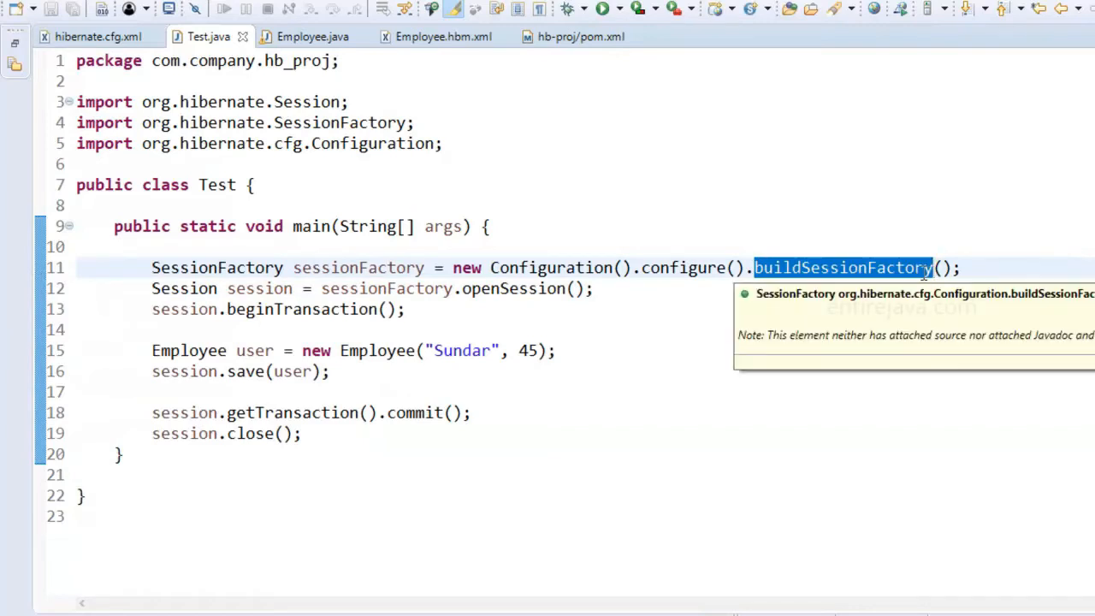
mouse_move(592, 603)
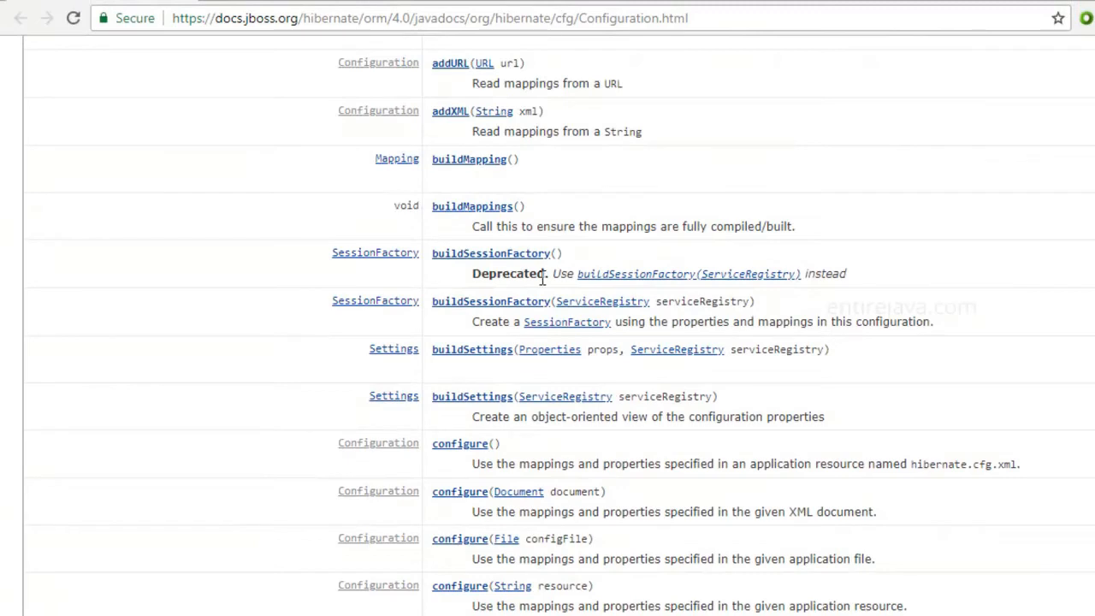
mouse_move(476, 267)
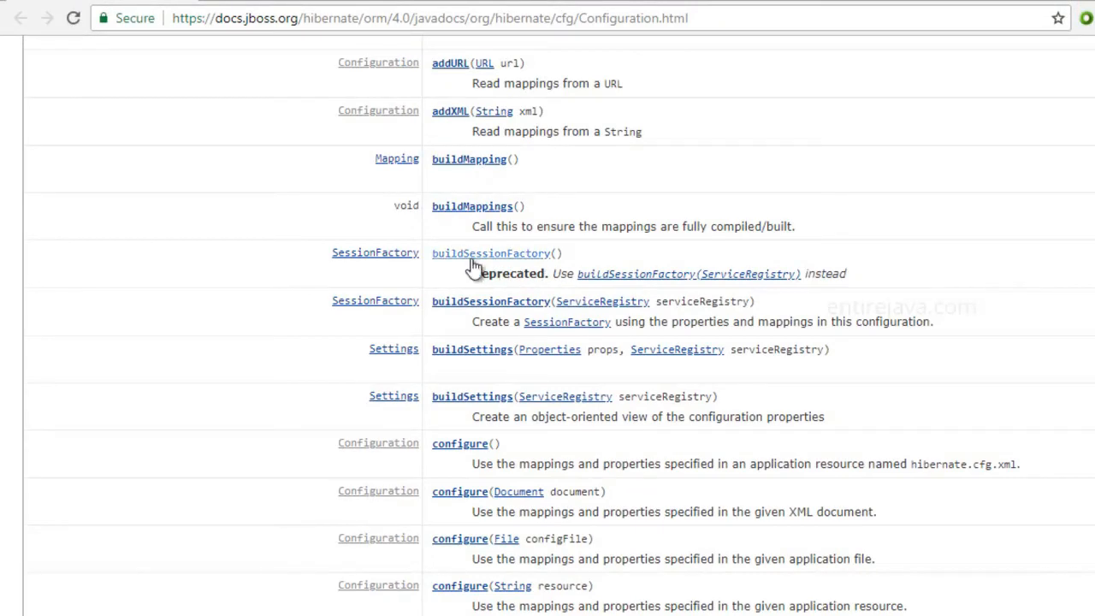
mouse_move(471, 308)
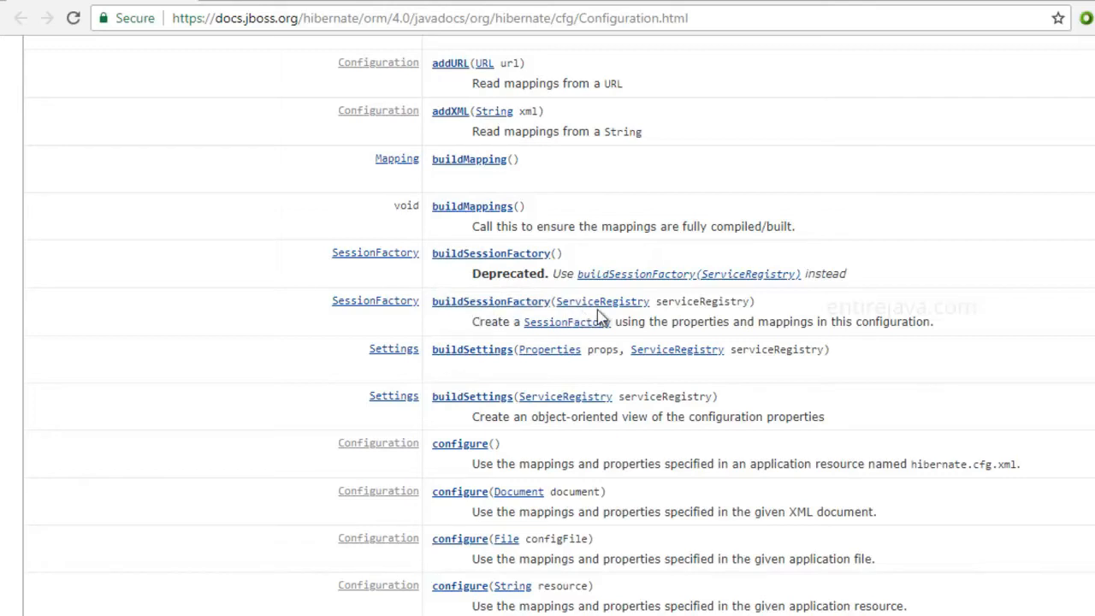
mouse_move(602, 302)
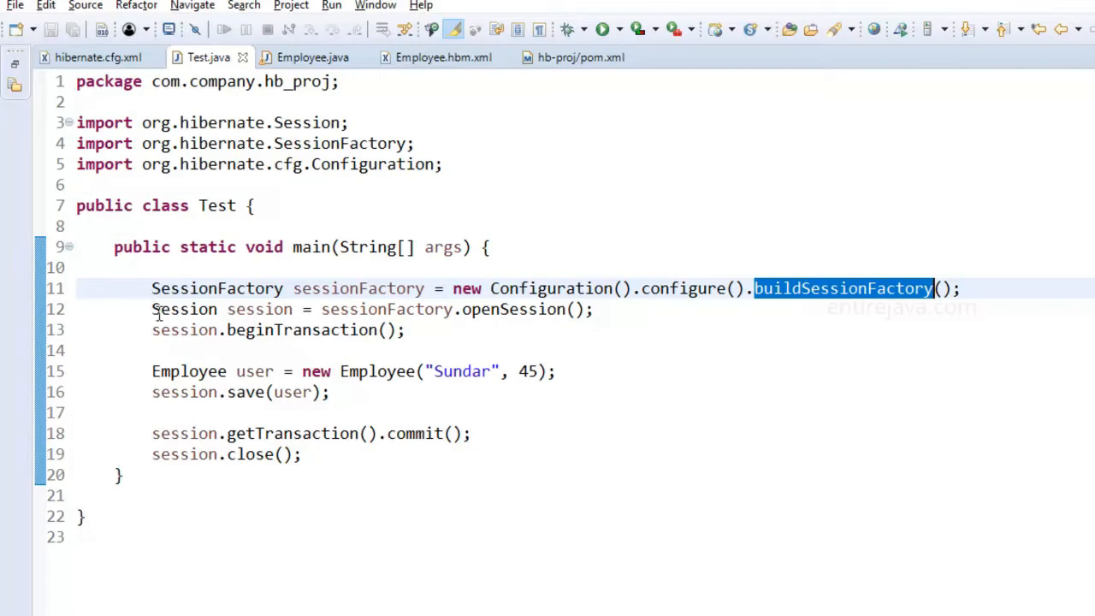
Step: Select a line of the loadSessionFactory code in Test.java
left_click_drag(151, 371, 332, 392)
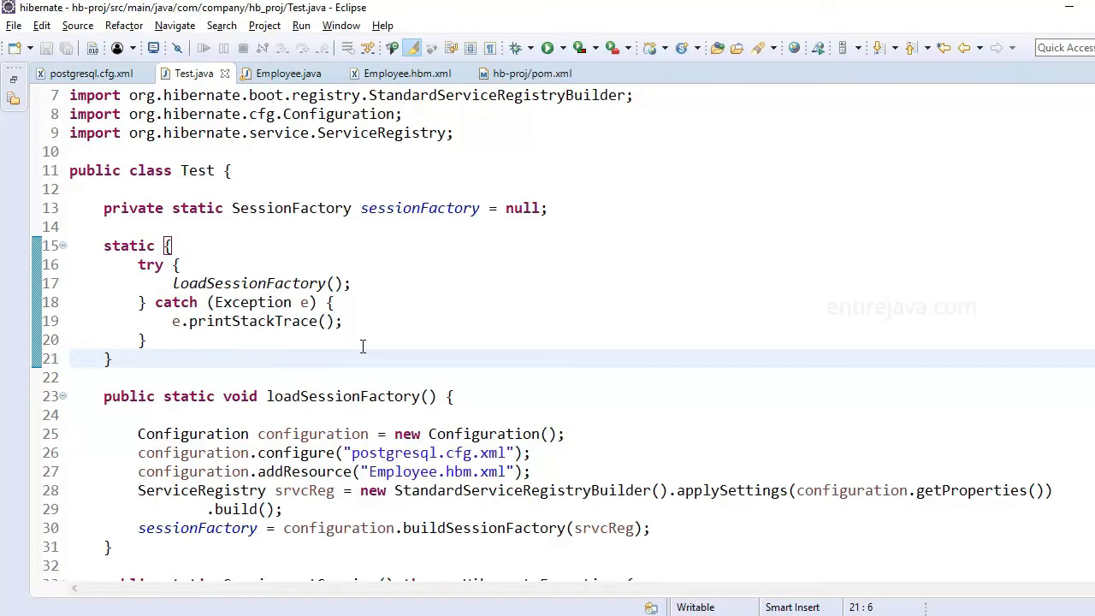
left_click(113, 359)
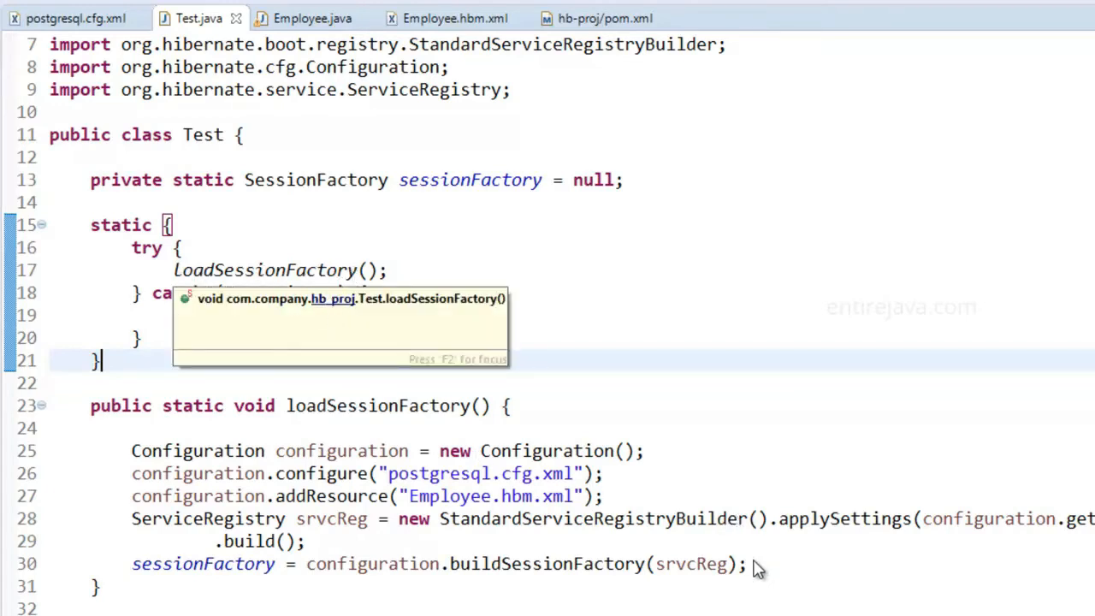
left_click_drag(130, 452, 746, 564)
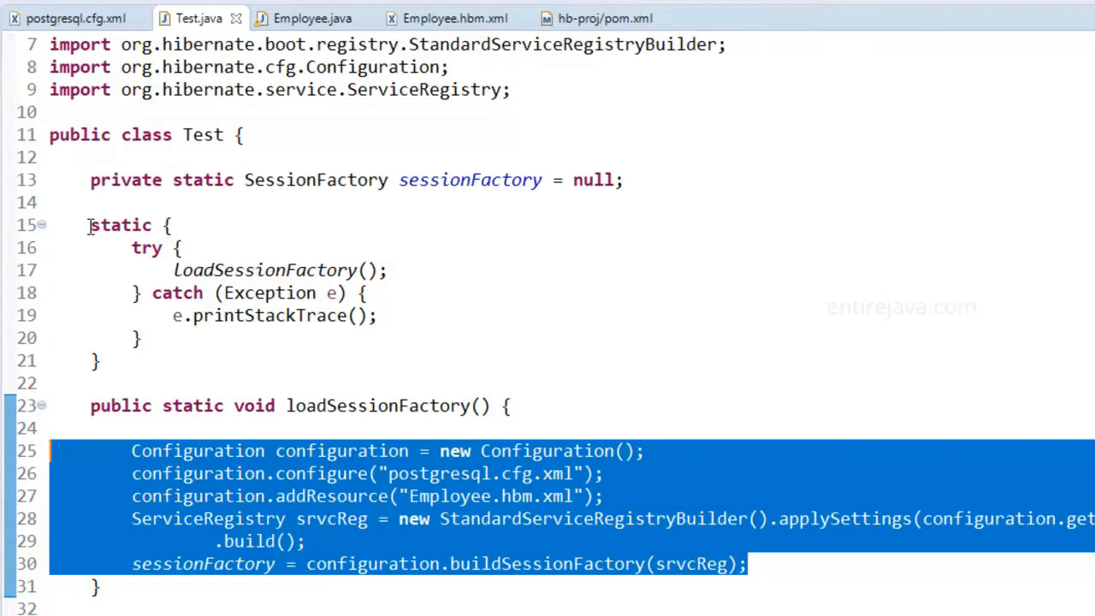
scroll("down", 3)
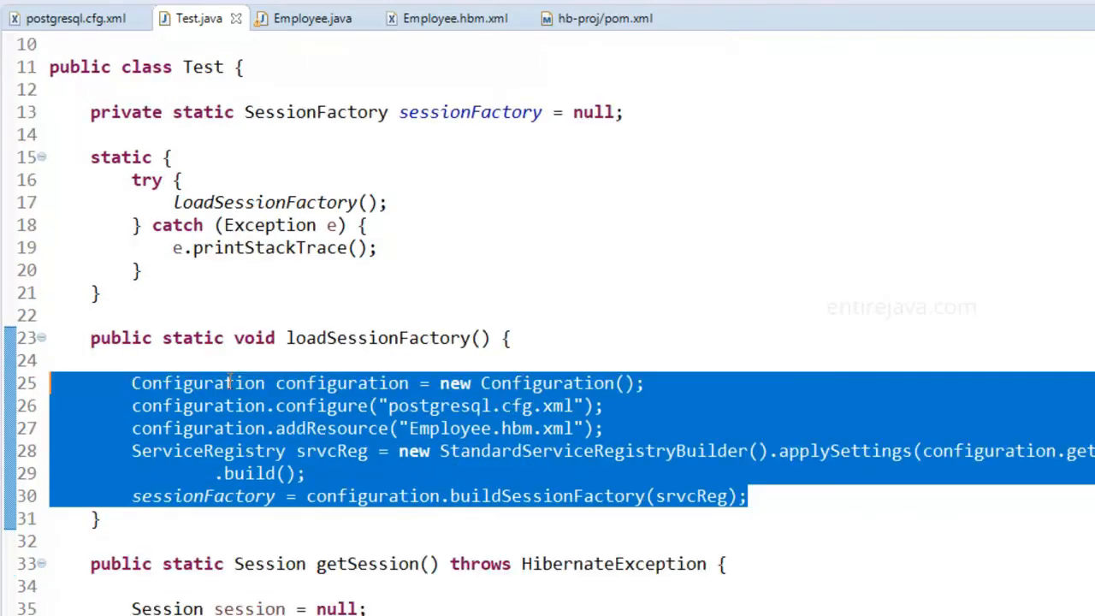
scroll("down", 3)
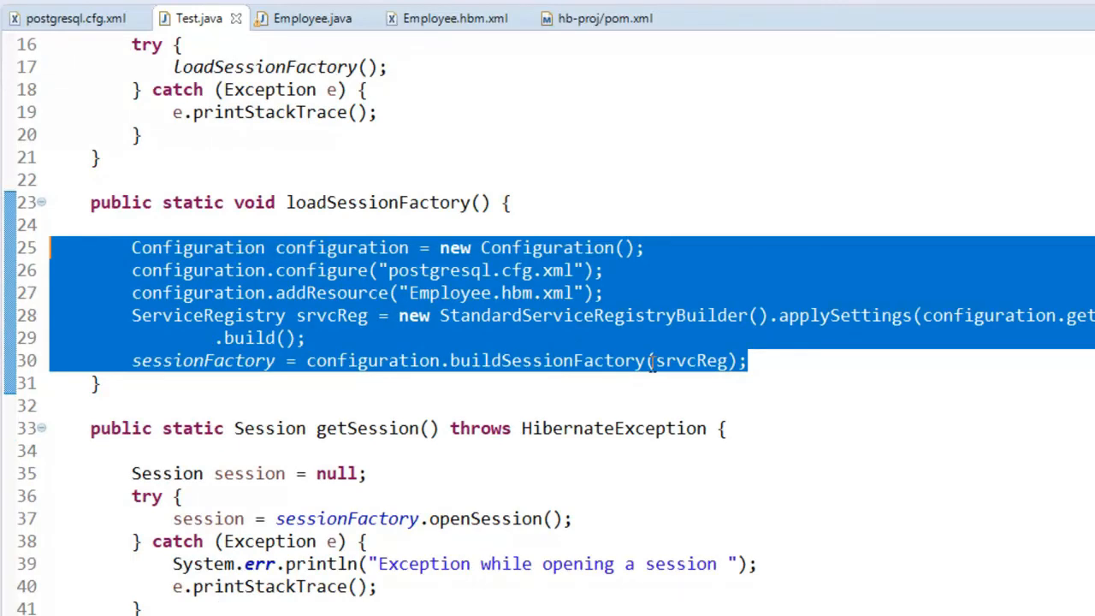
left_click(448, 359)
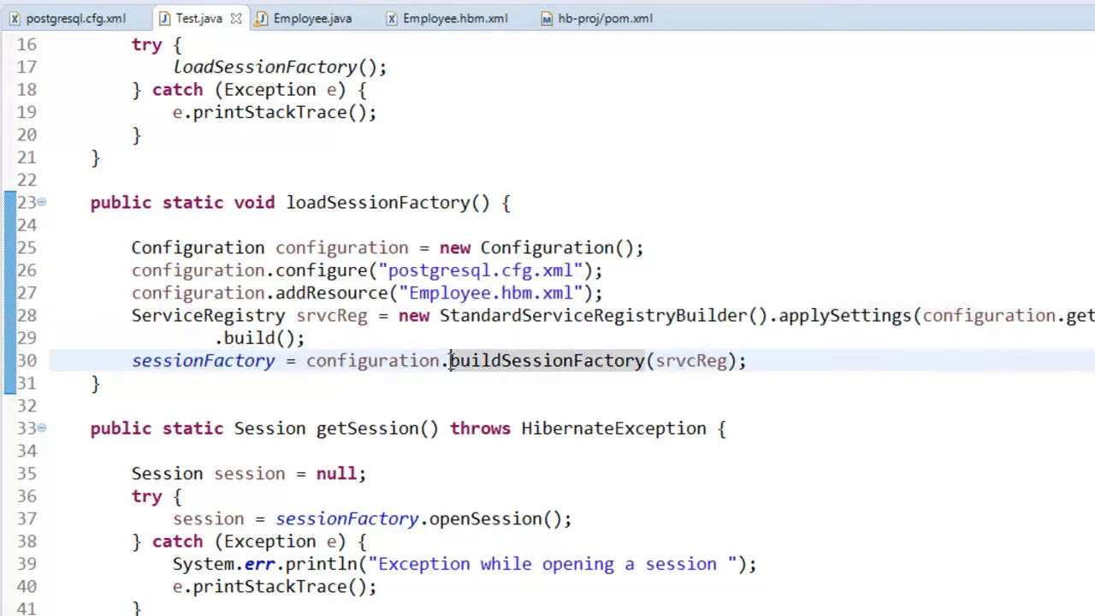
double_click(544, 359)
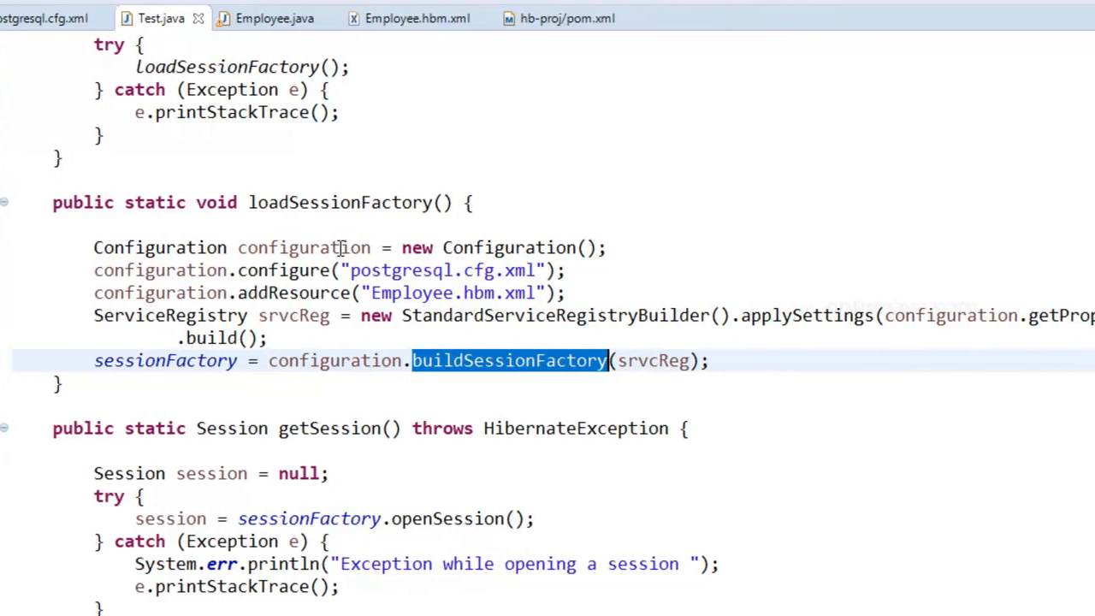
mouse_move(325, 247)
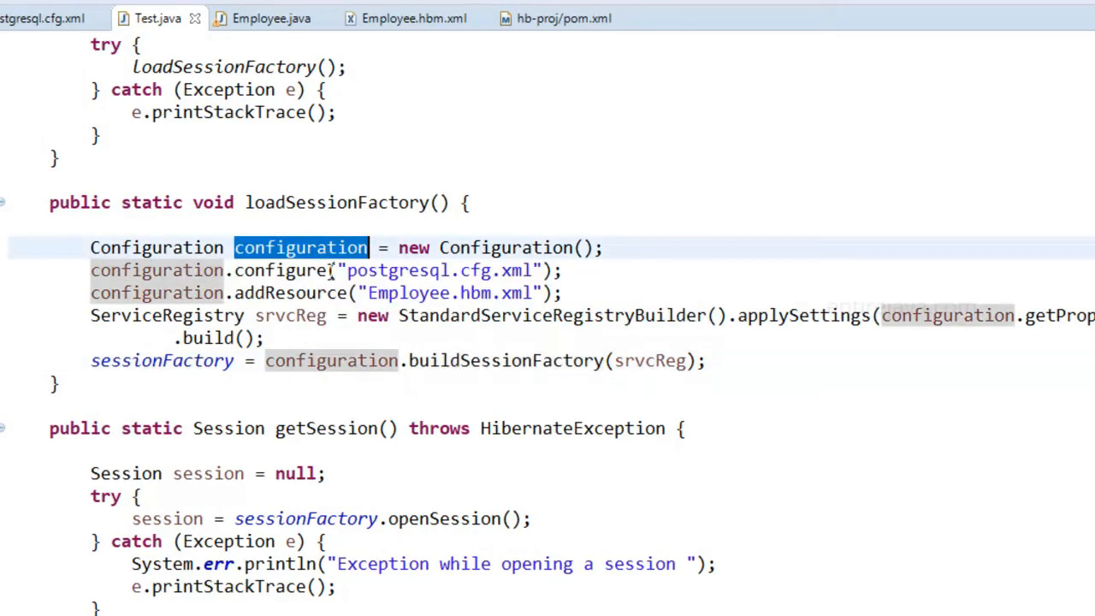
Step: Highlight the postgresql.cfg.xml resource name in loadSessionFactory and switch to that configuration file
double_click(425, 270)
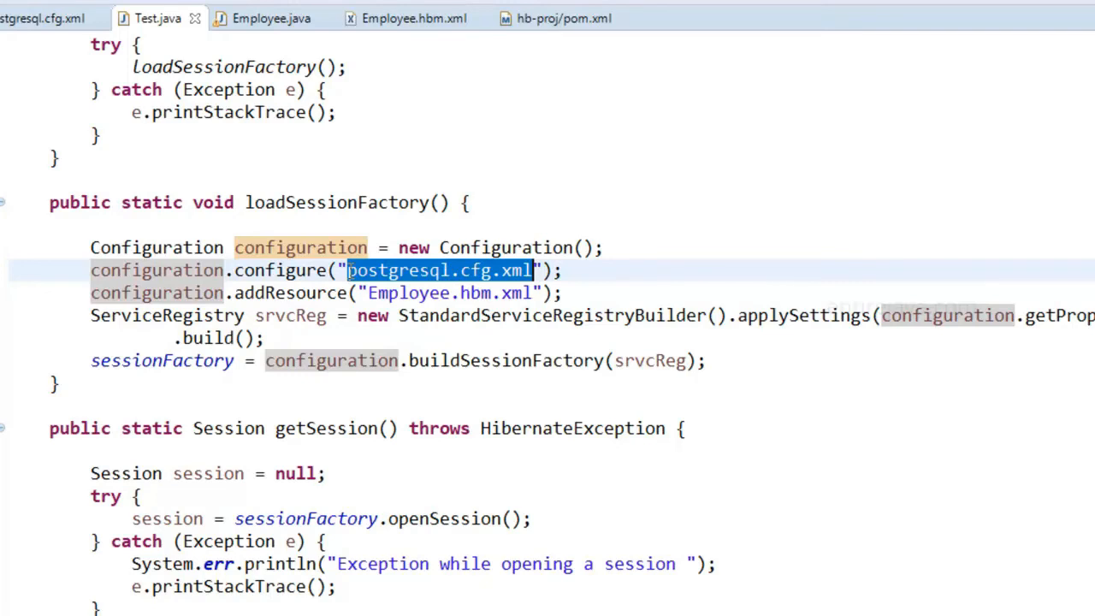
mouse_move(443, 275)
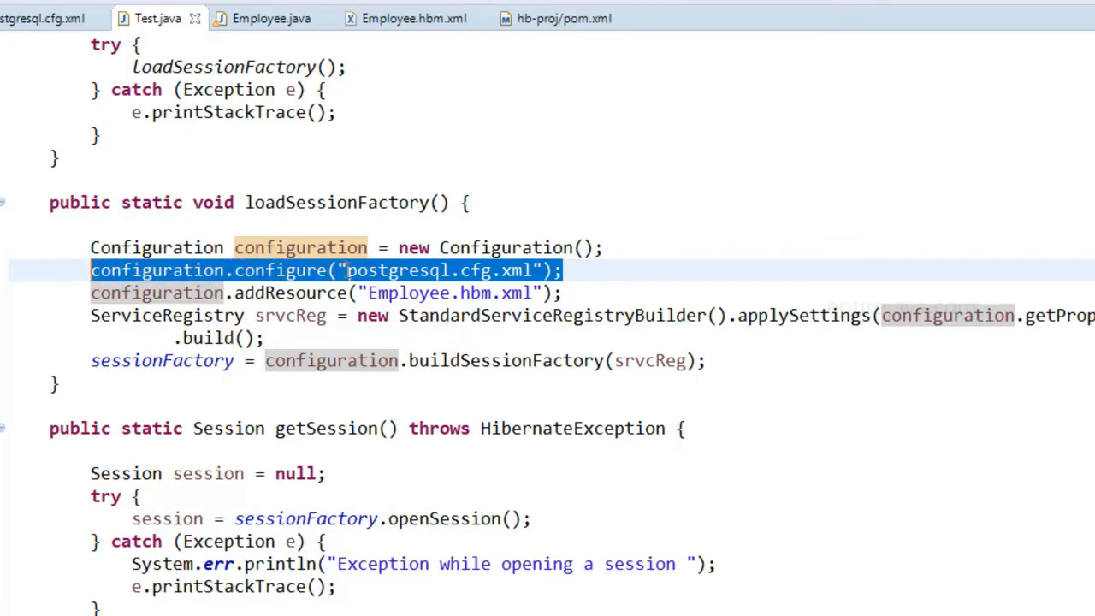
double_click(438, 271)
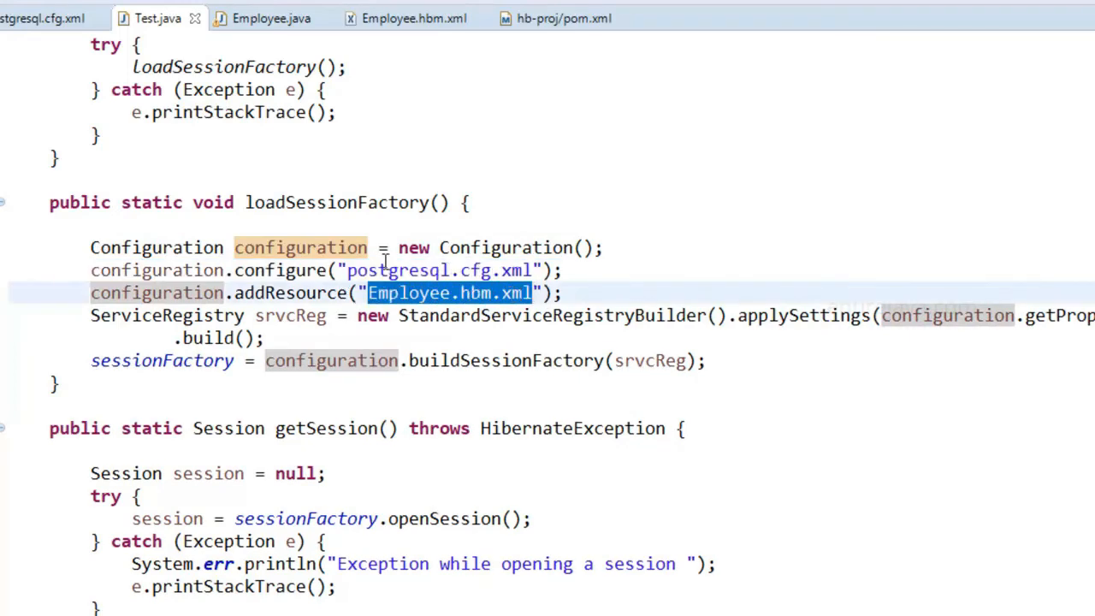
left_click(52, 17)
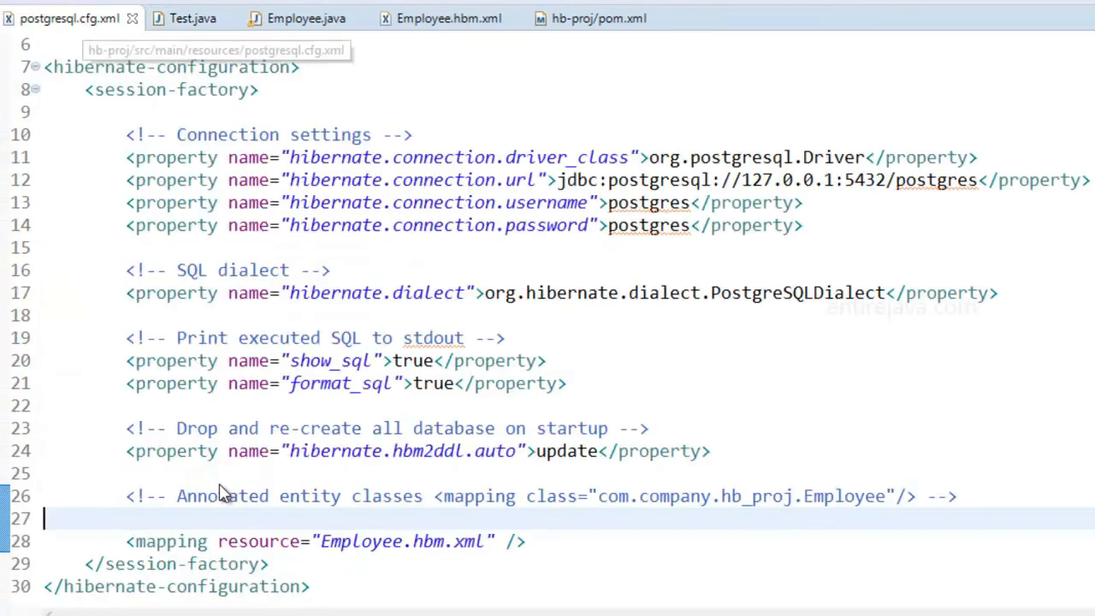
mouse_move(154, 116)
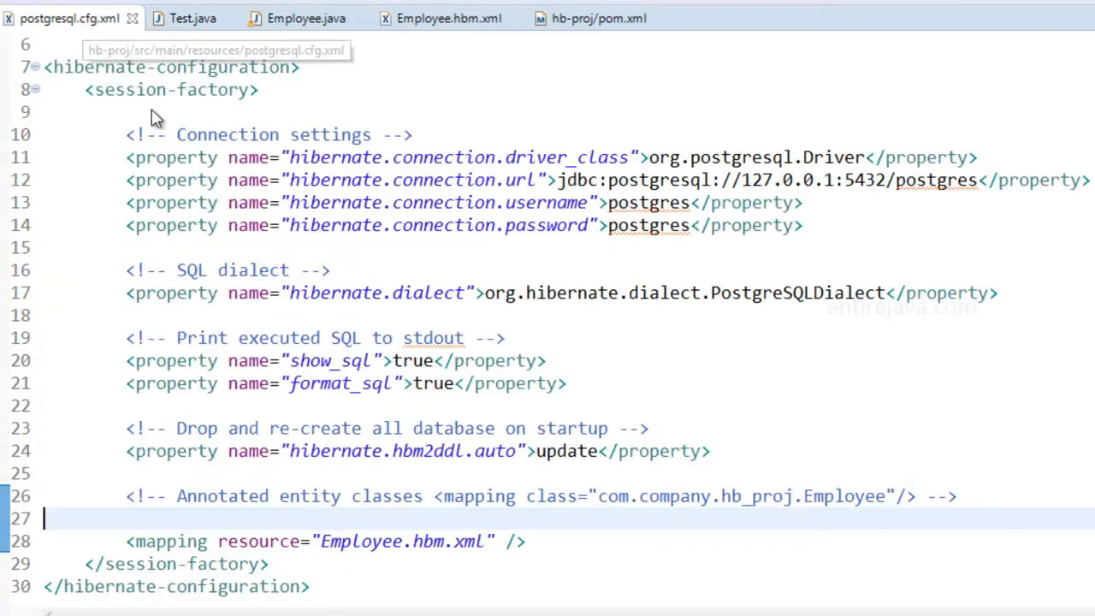
Step: Return to the Test.java editor tab
left_click(188, 17)
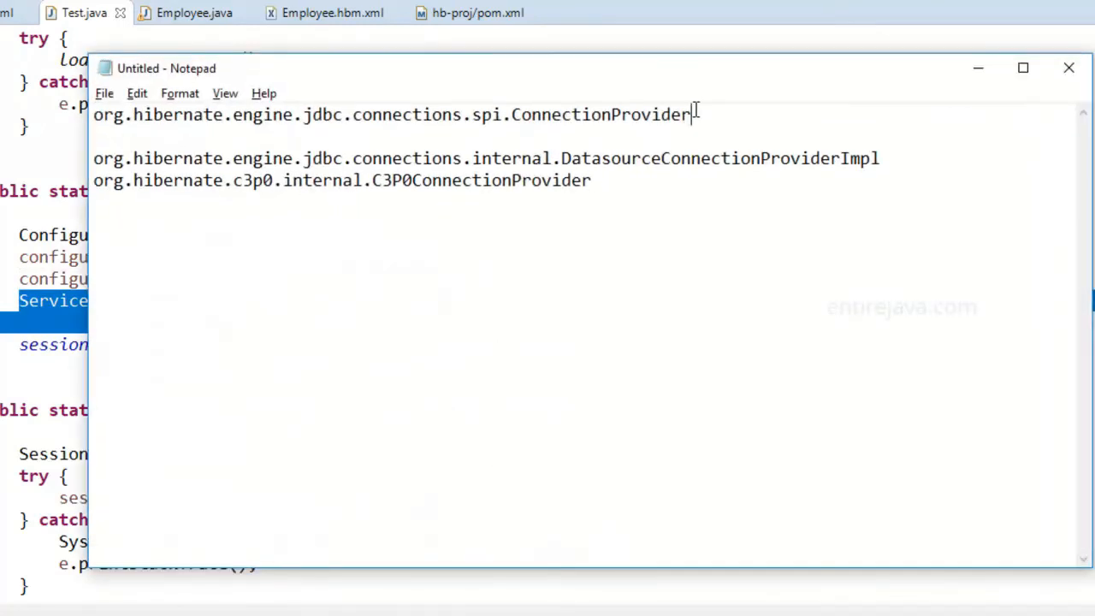
Step: Mark the ConnectionProvider class and interface names in the Notepad notes
double_click(599, 114)
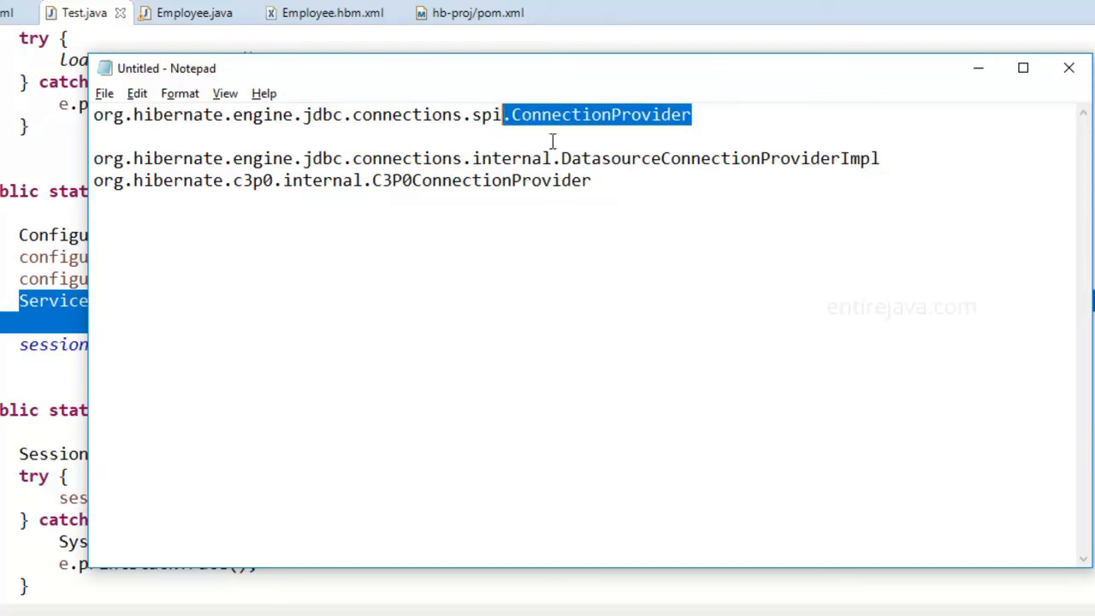
left_click_drag(94, 158, 590, 181)
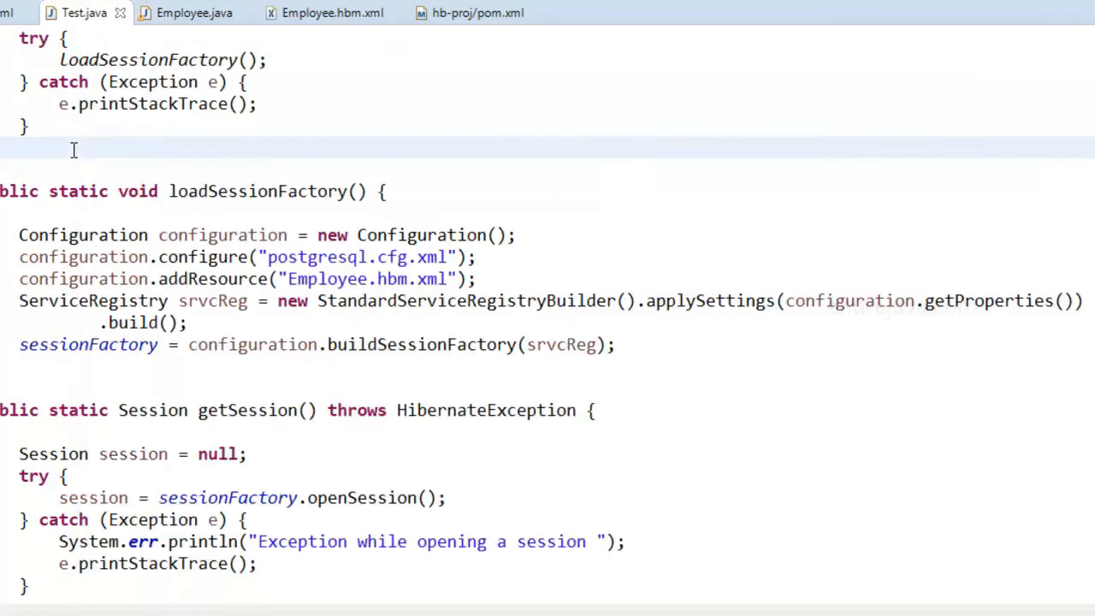
double_click(94, 301)
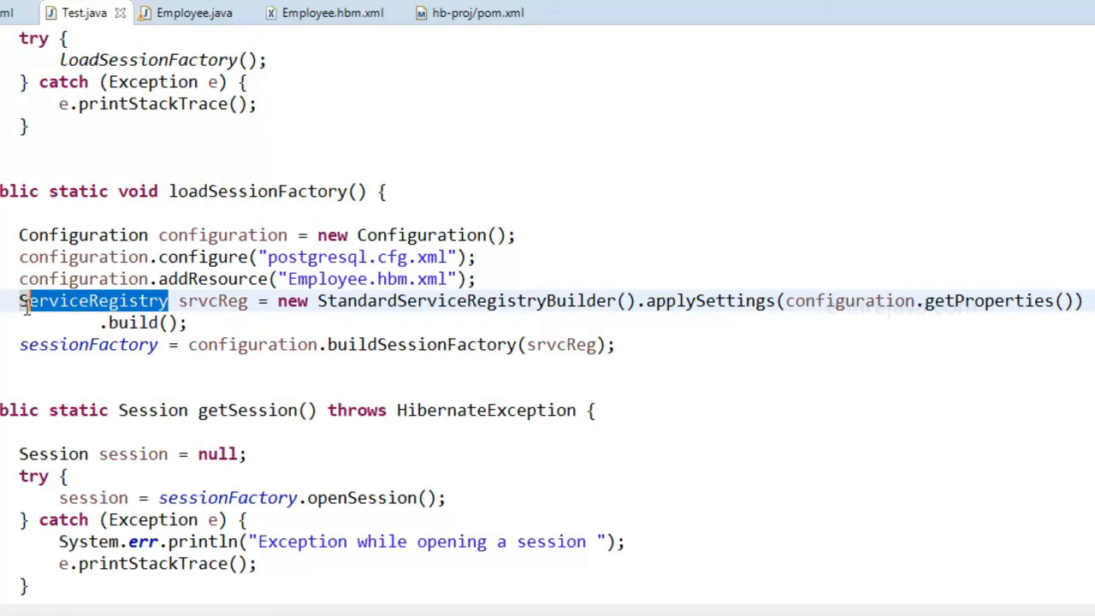
mouse_move(27, 306)
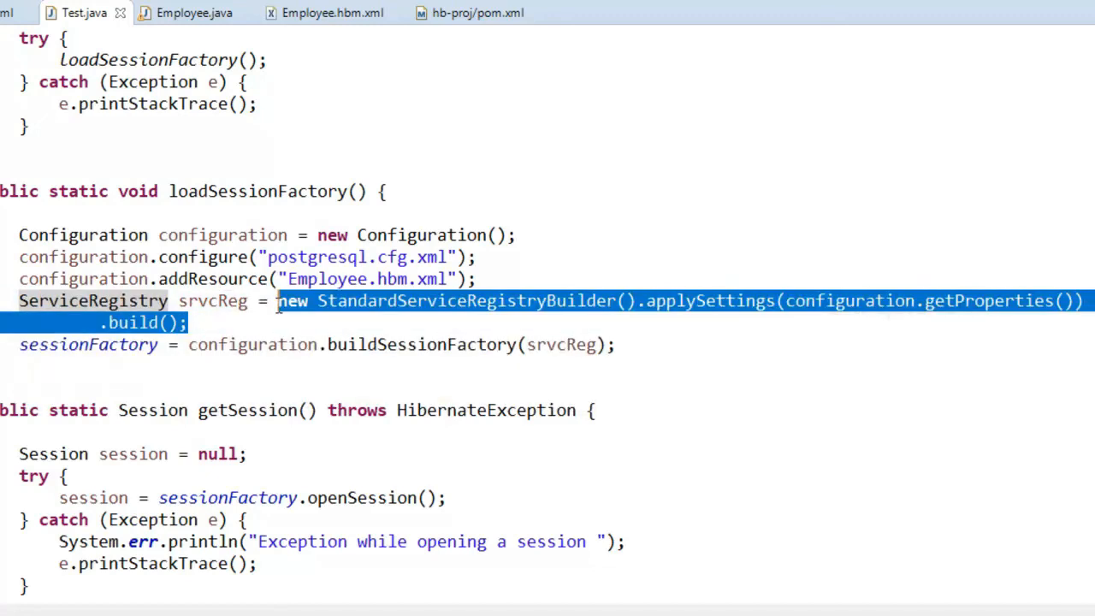
double_click(212, 301)
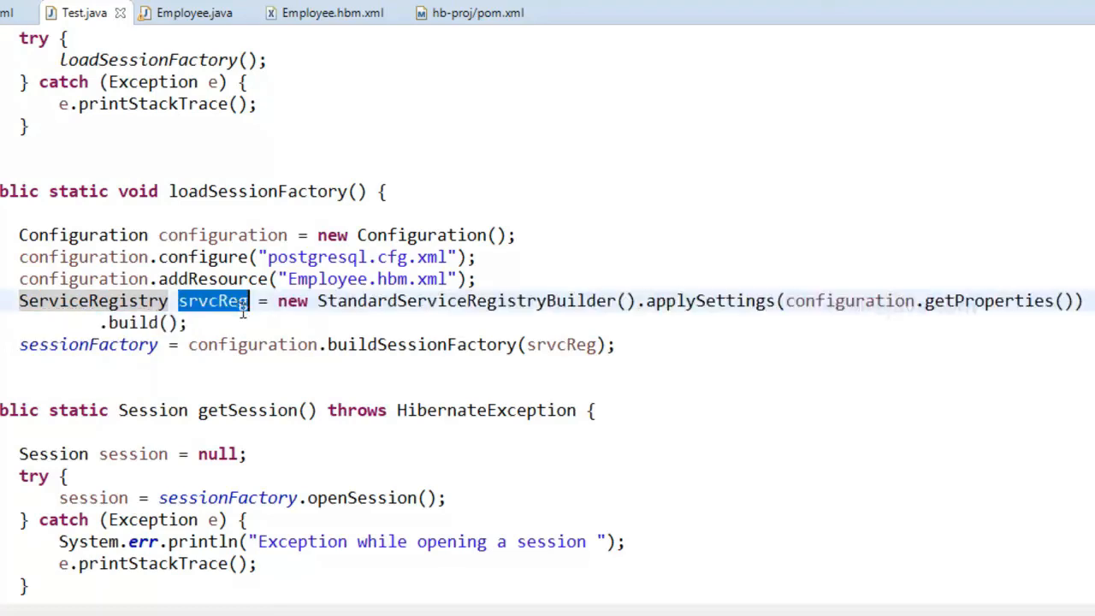
mouse_move(562, 344)
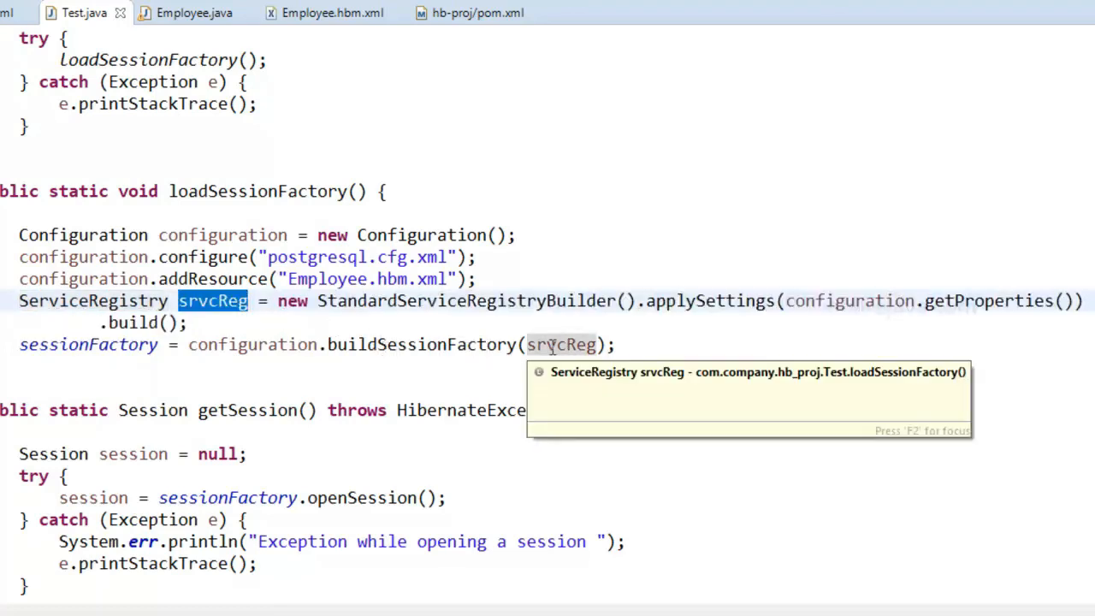
double_click(562, 344)
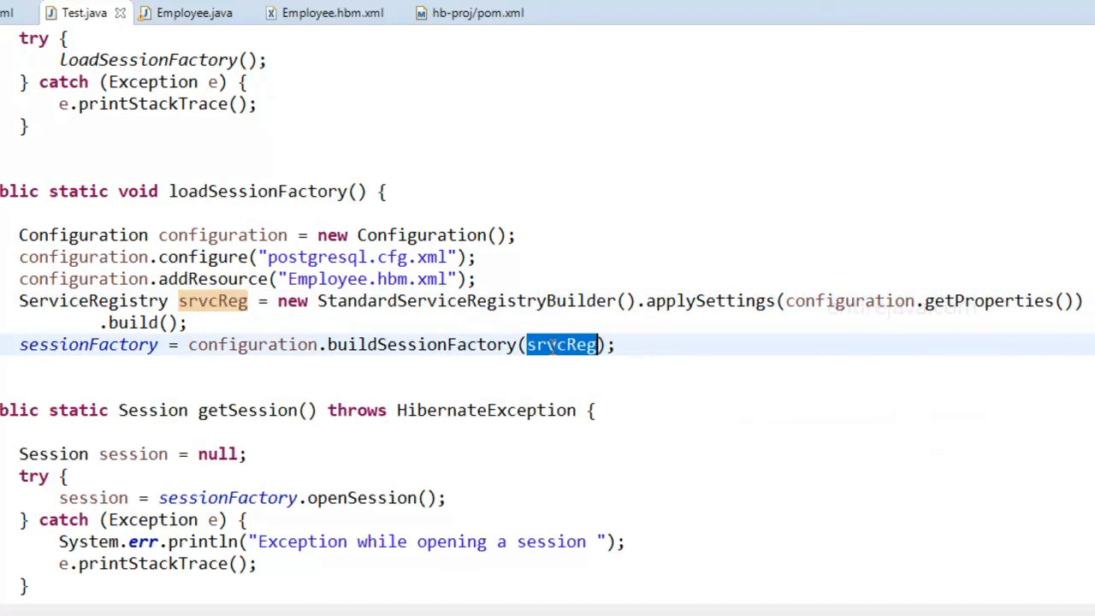
left_click(128, 322)
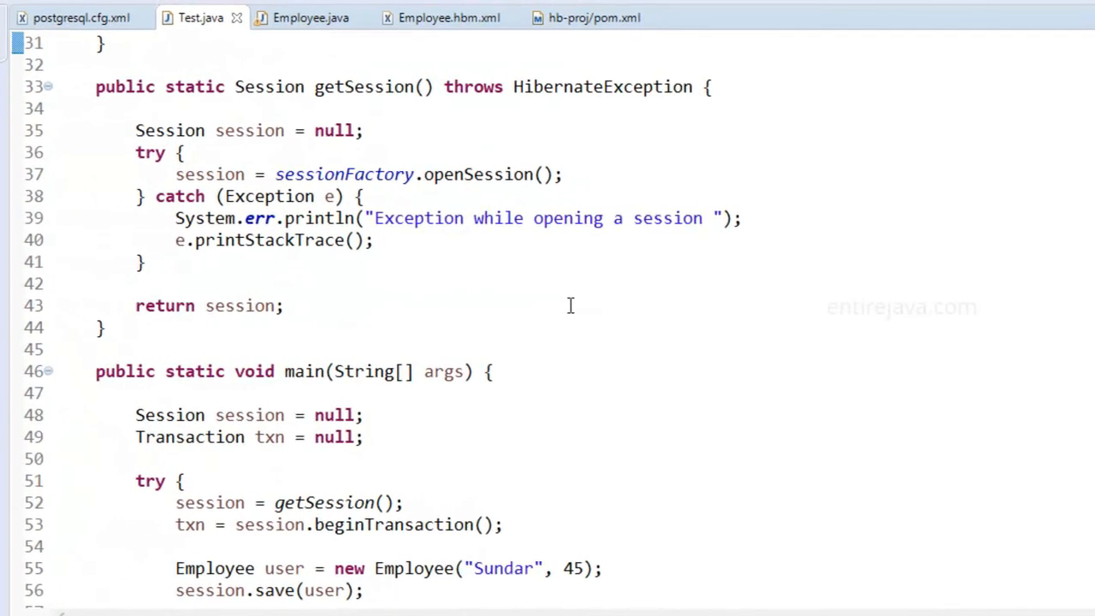
mouse_move(274, 276)
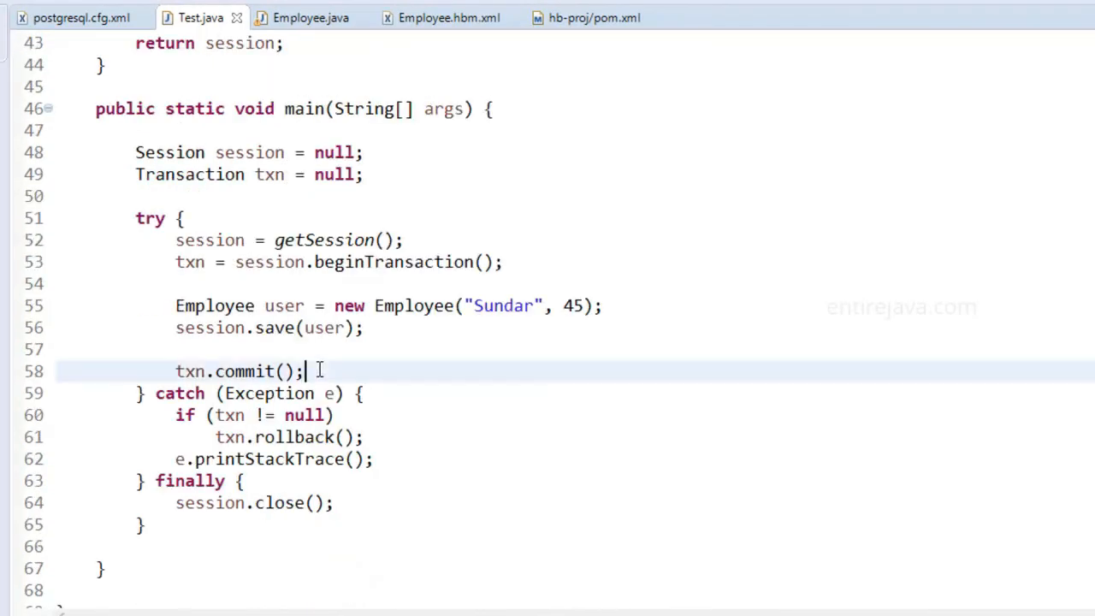
left_click_drag(174, 239, 305, 369)
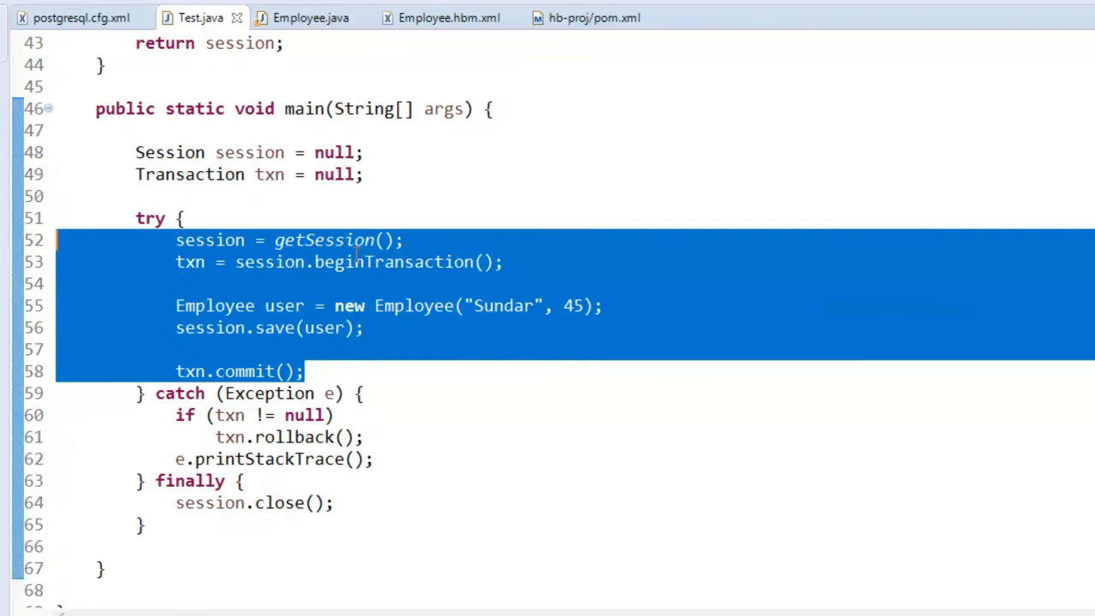
double_click(326, 239)
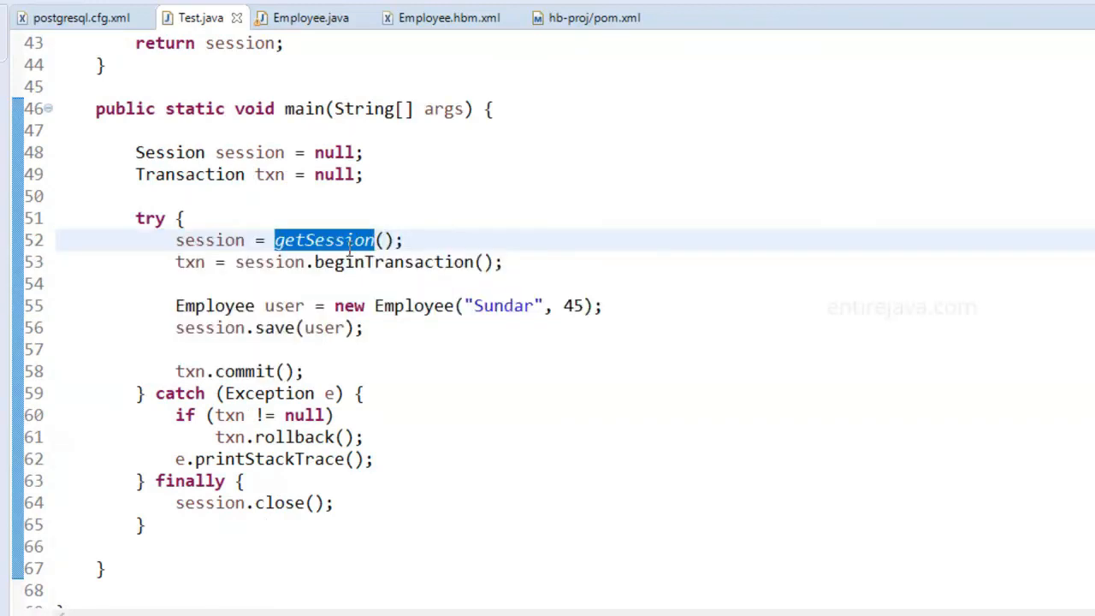
scroll("up", 3)
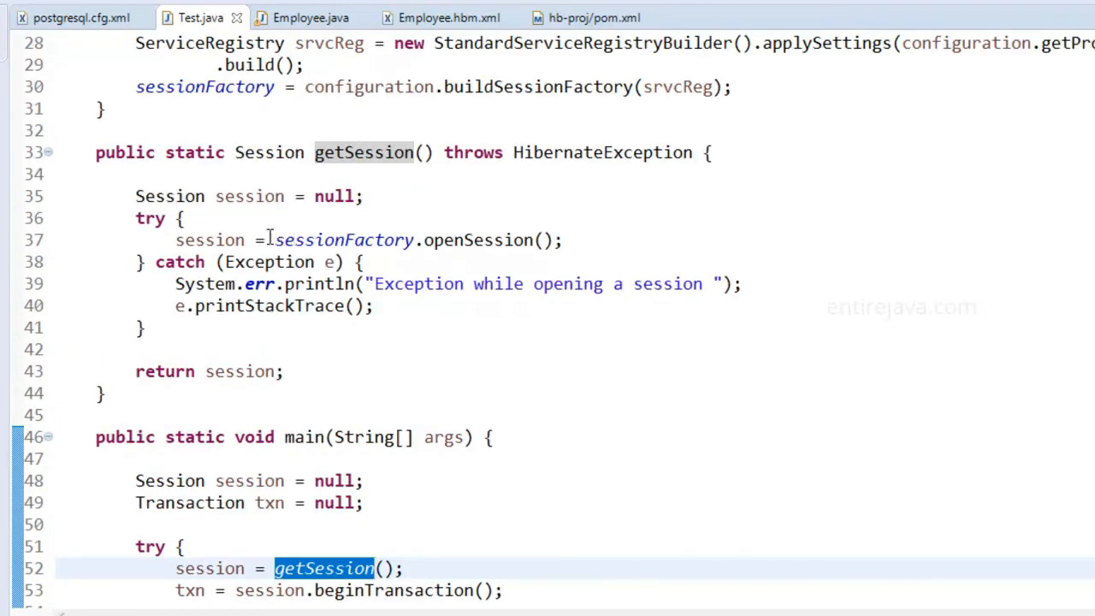
scroll("down", 3)
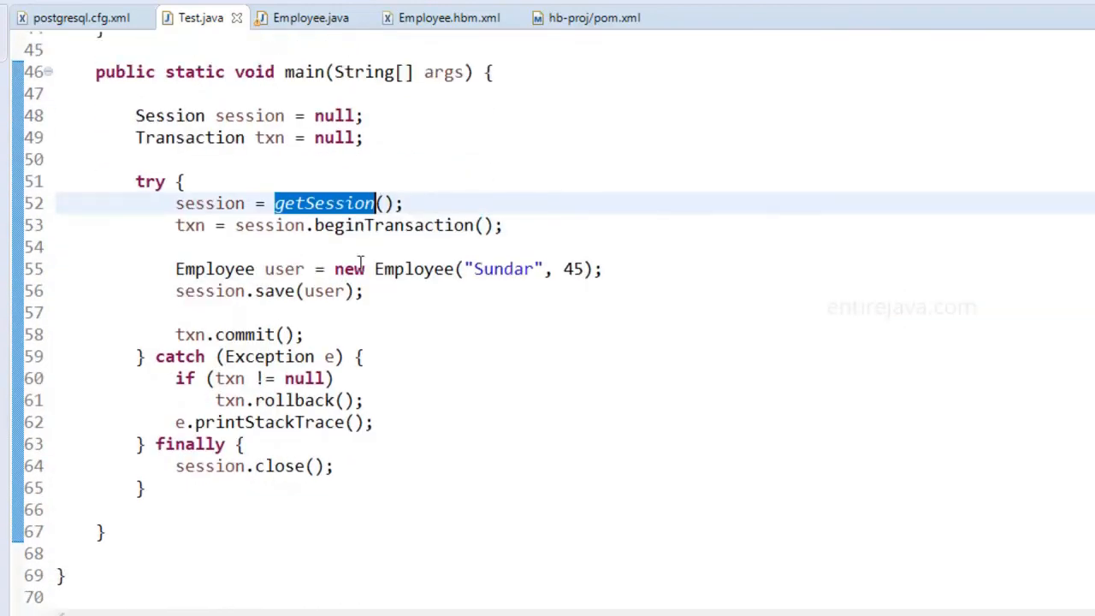
left_click_drag(174, 226, 304, 333)
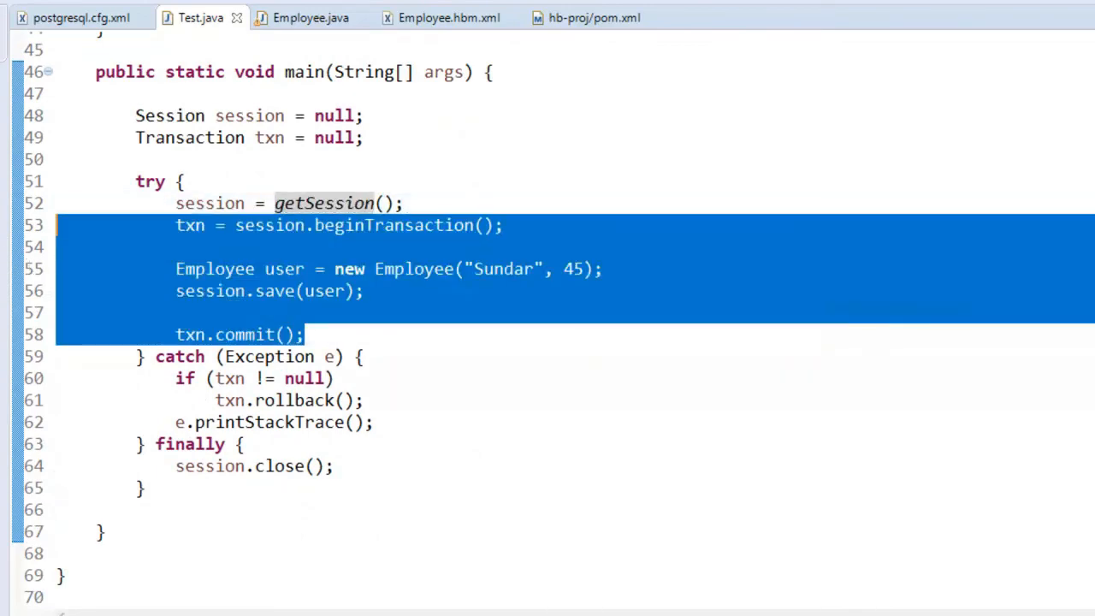
scroll("up", 3)
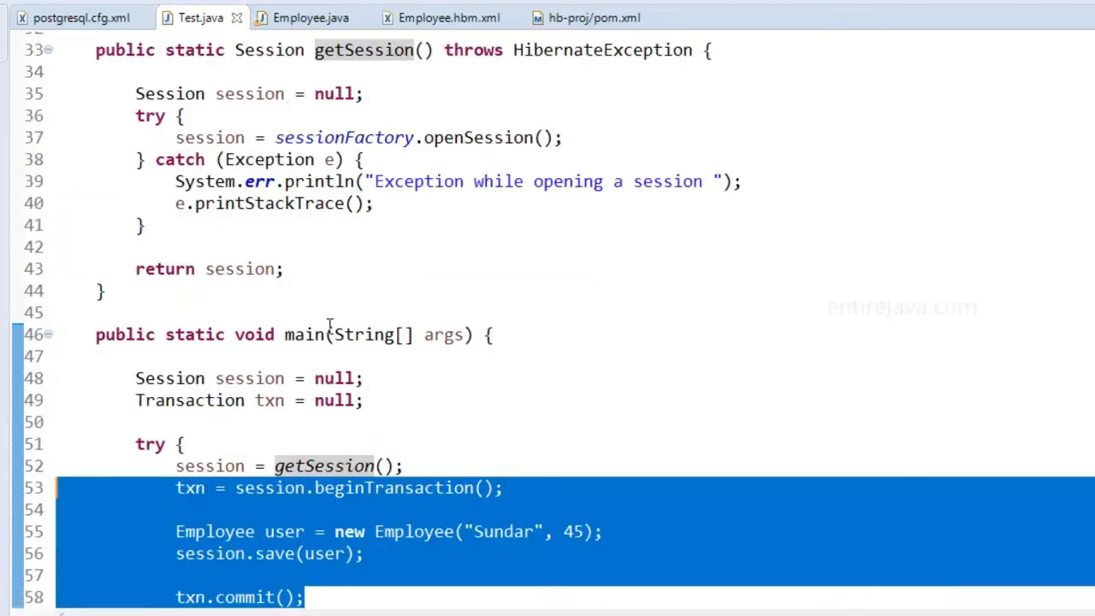
scroll("up", 3)
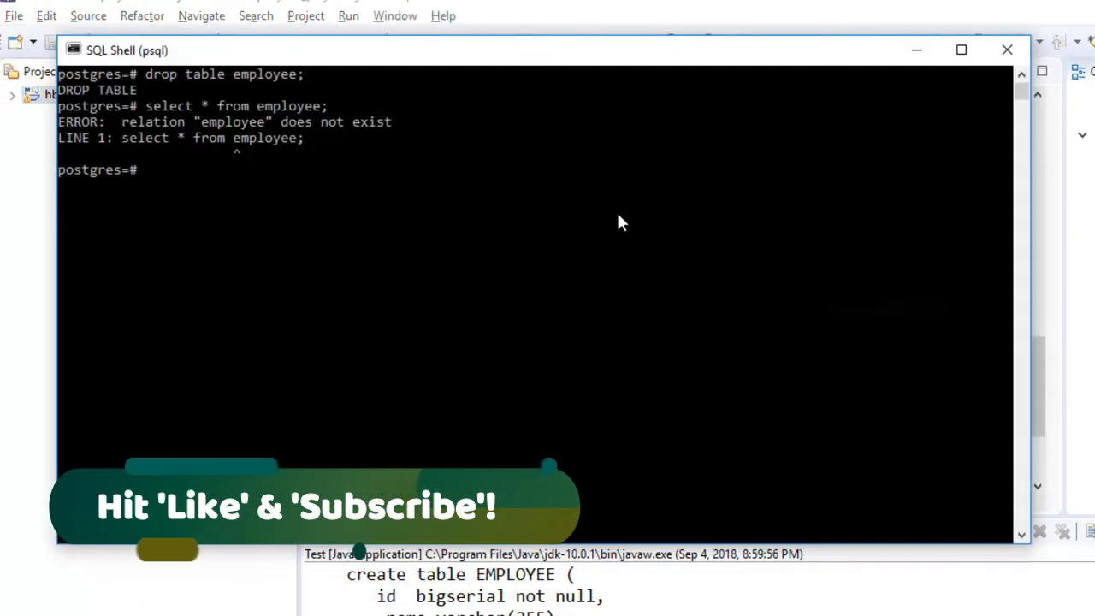
mouse_move(625, 219)
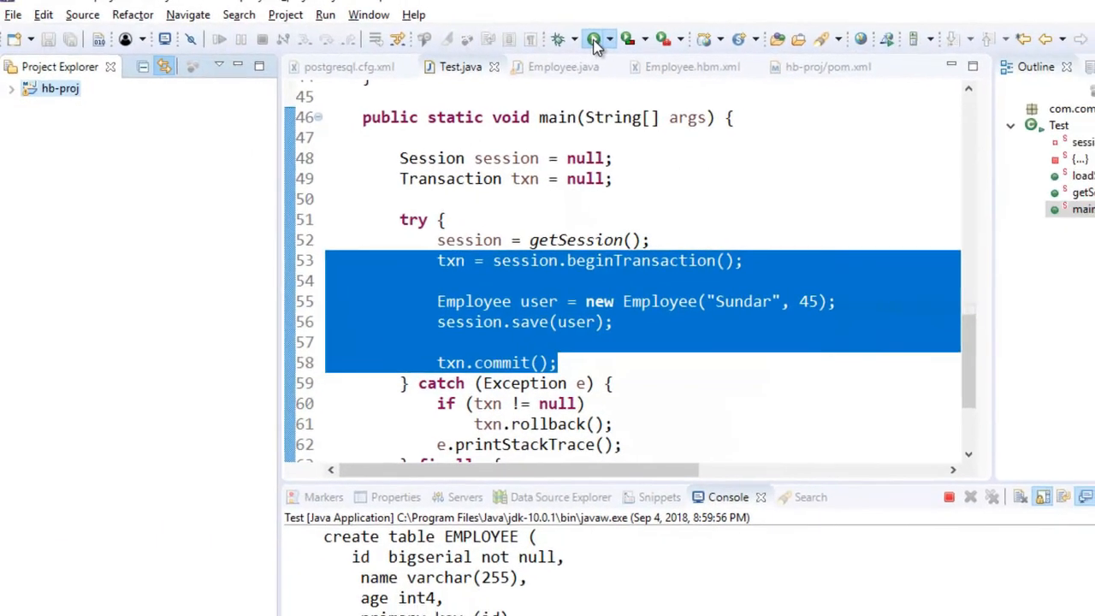
Step: Run the Test program again to get fresh Hibernate 5.3.5.Final startup logs
left_click(586, 37)
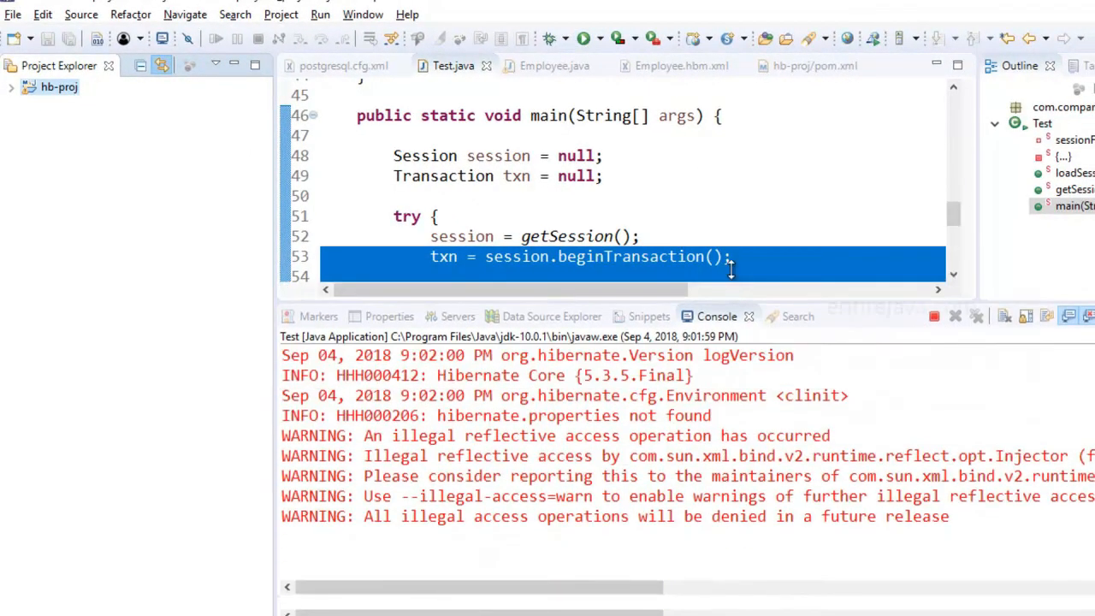